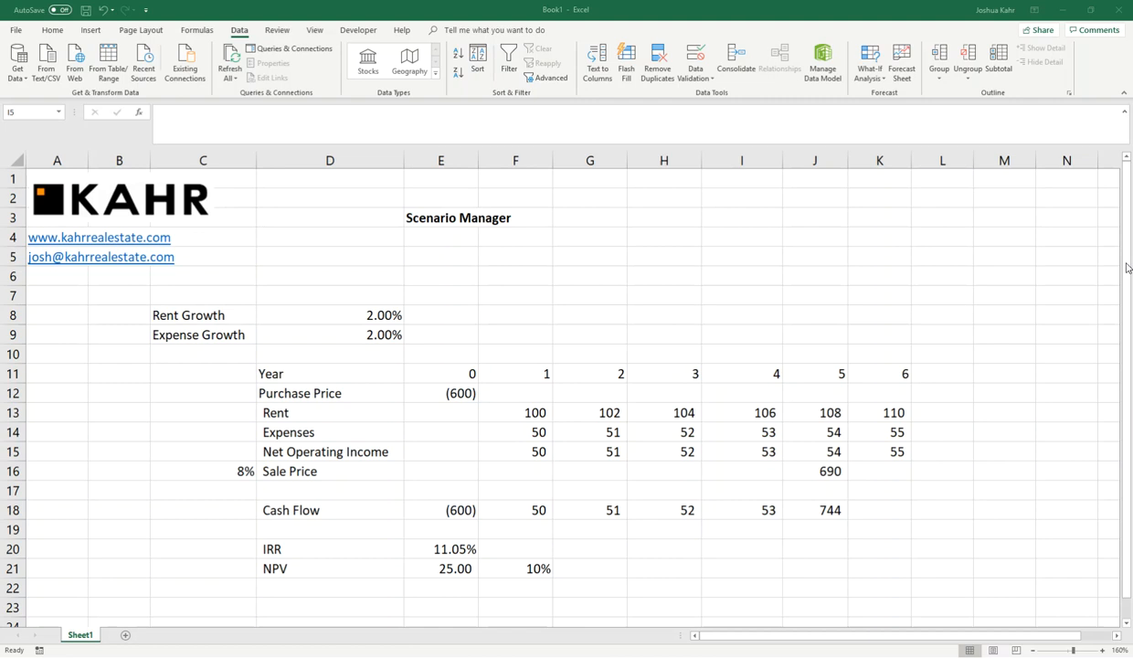
mouse_move(869, 68)
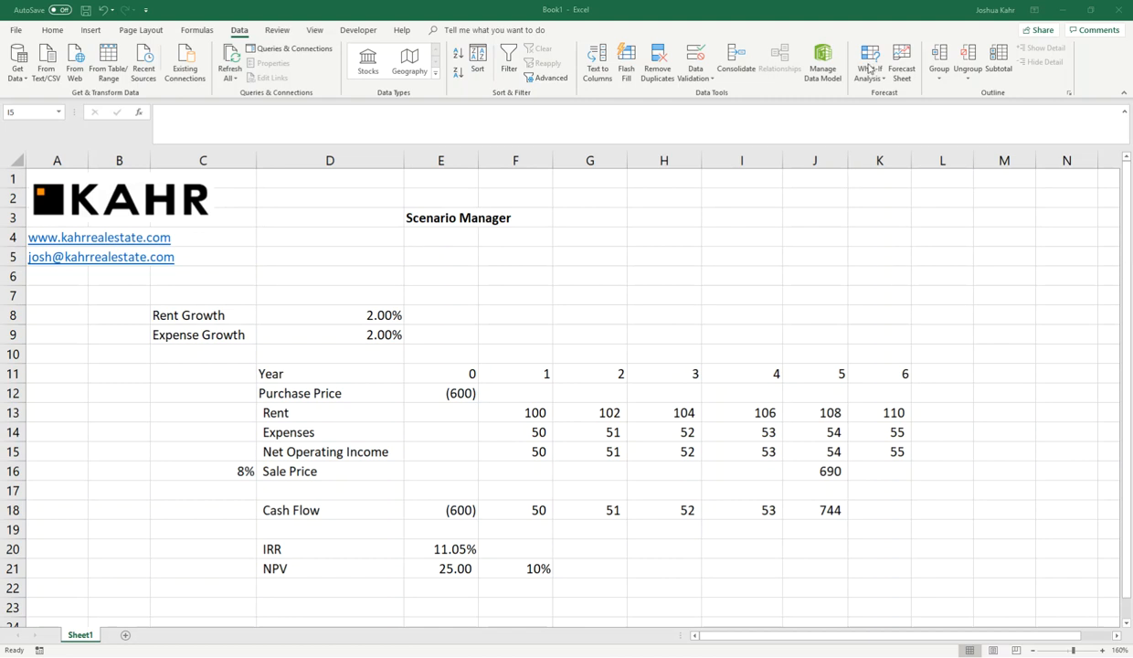
- Show the What-If Analysis choices from the Data tab over the cash-flow model
click(741, 257)
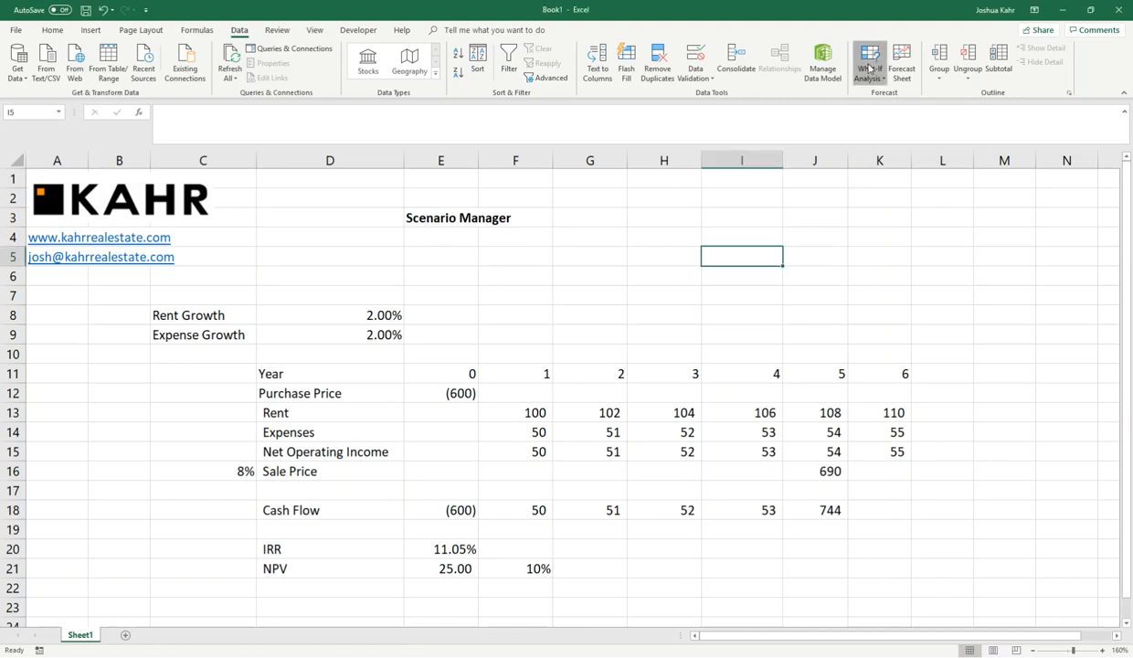
click(869, 62)
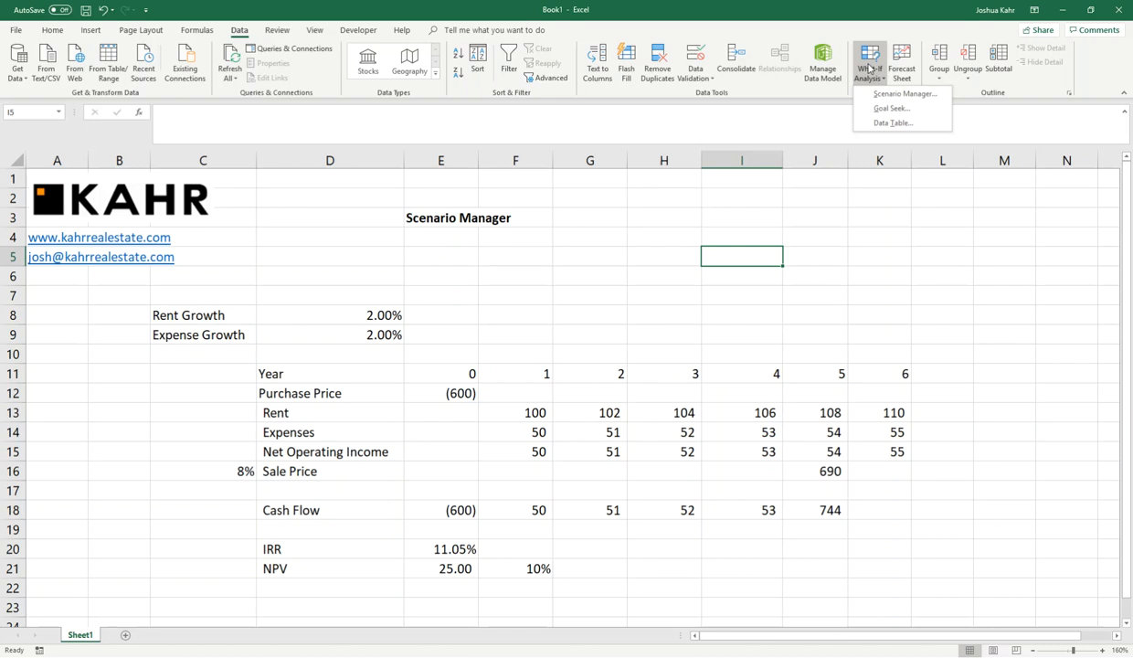
mouse_move(494, 367)
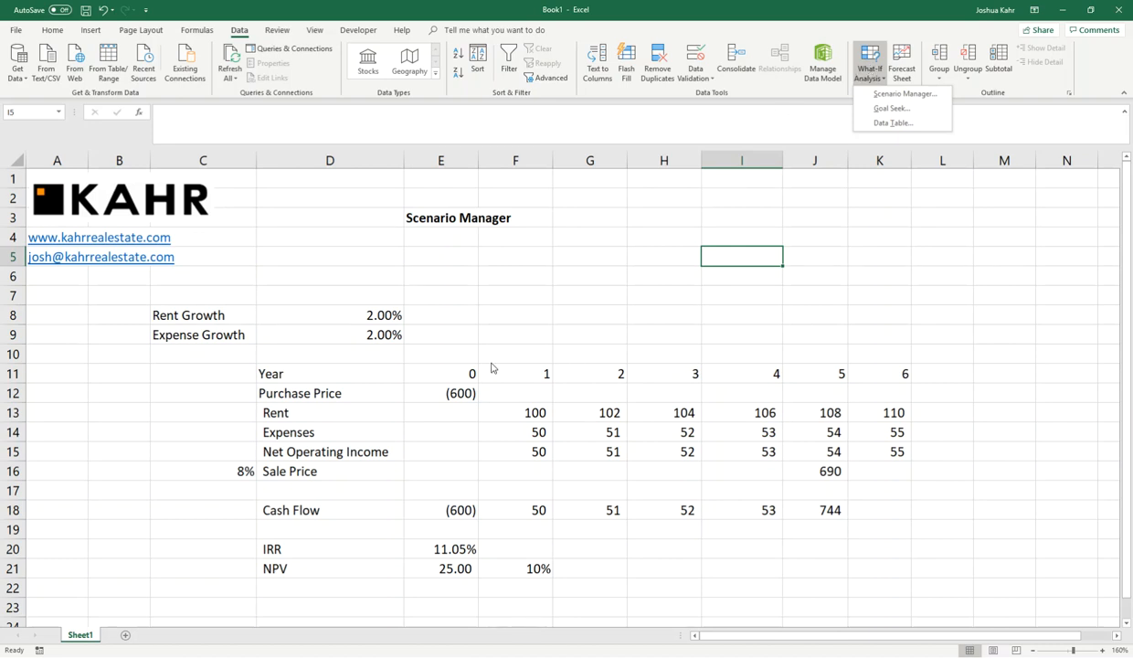
- Dismiss the menu, highlight the IRR and NPV results, then select the Rent Growth cell D8
drag(440, 393, 893, 470)
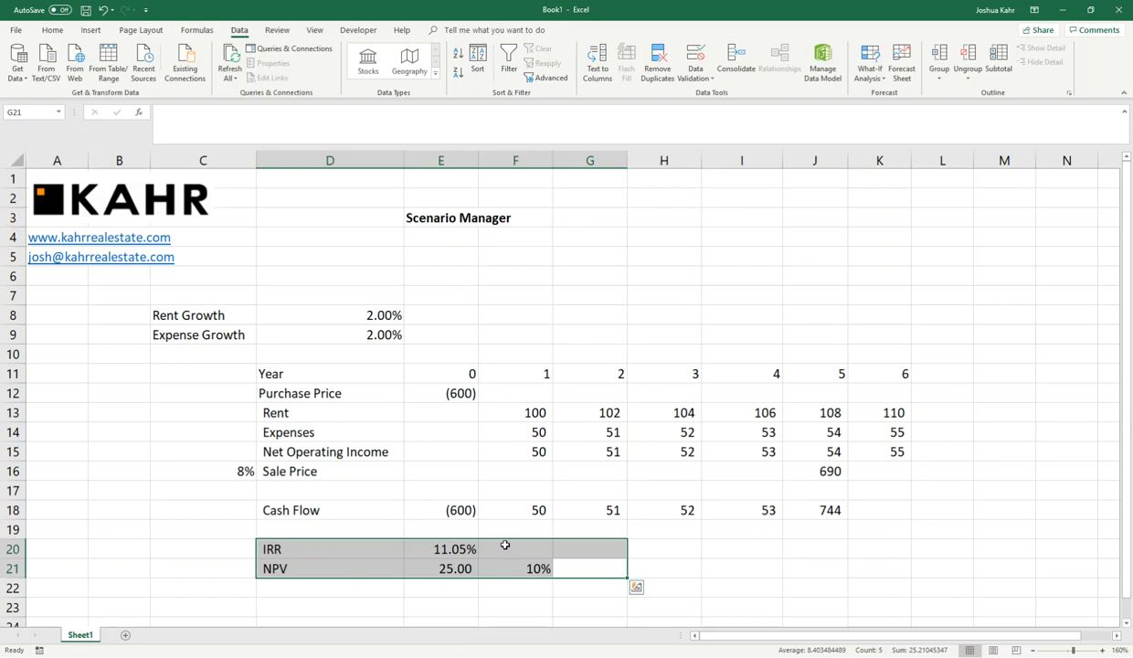
mouse_move(455, 529)
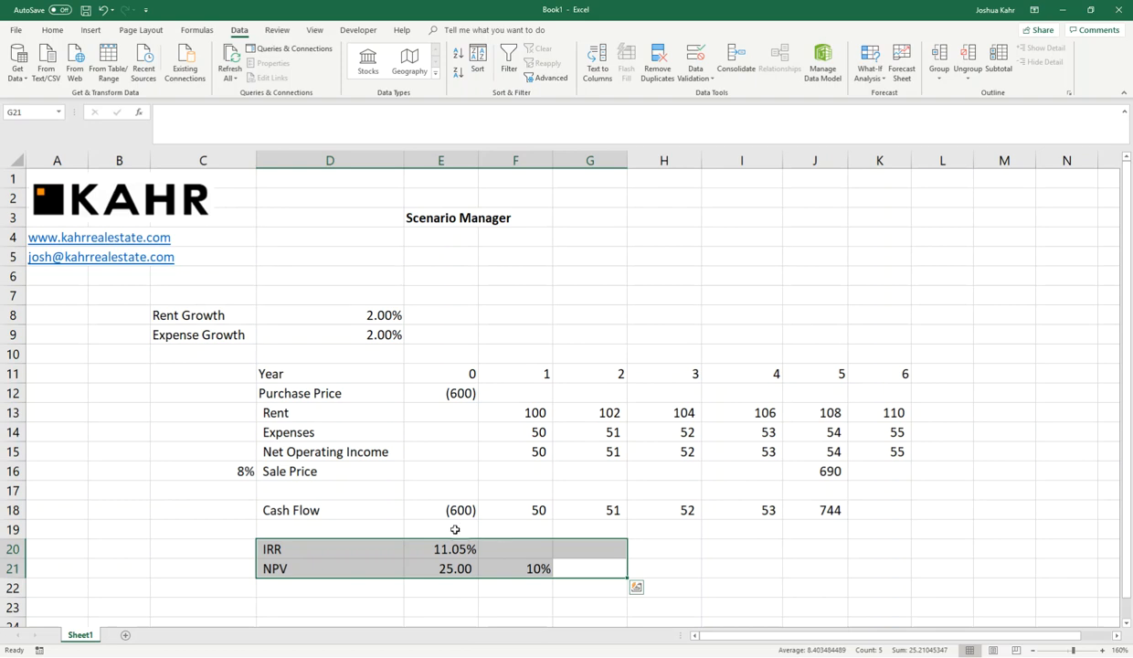
click(330, 314)
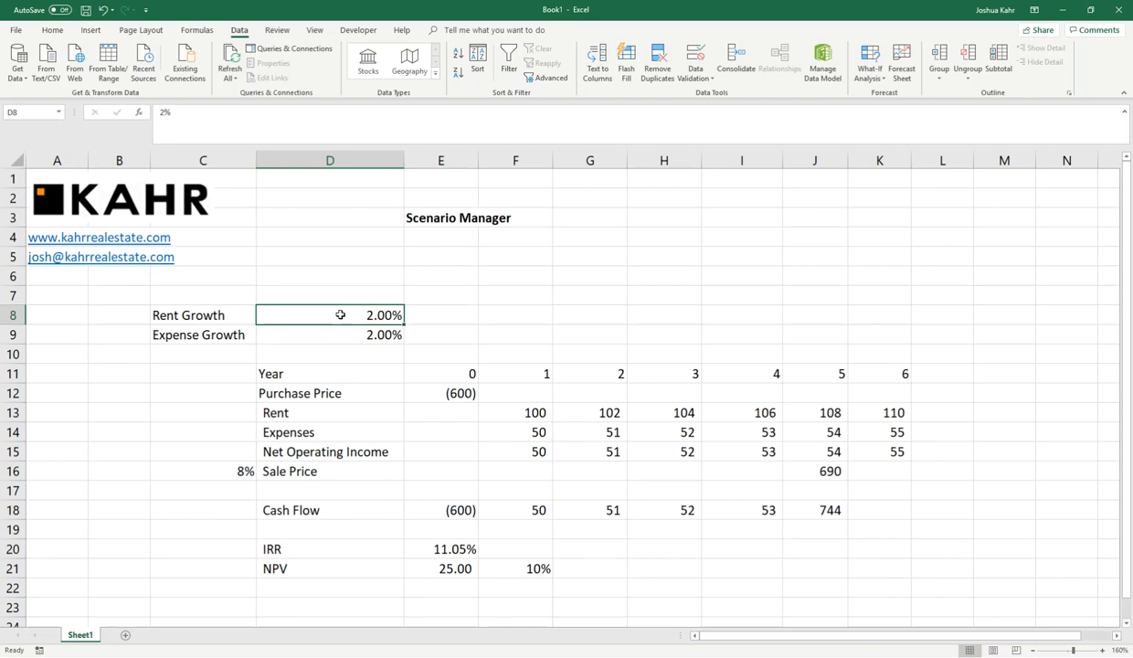
- Try a higher rent growth in D8 with lower expense growth in D9 and review the IRR and NPV
text(3%)
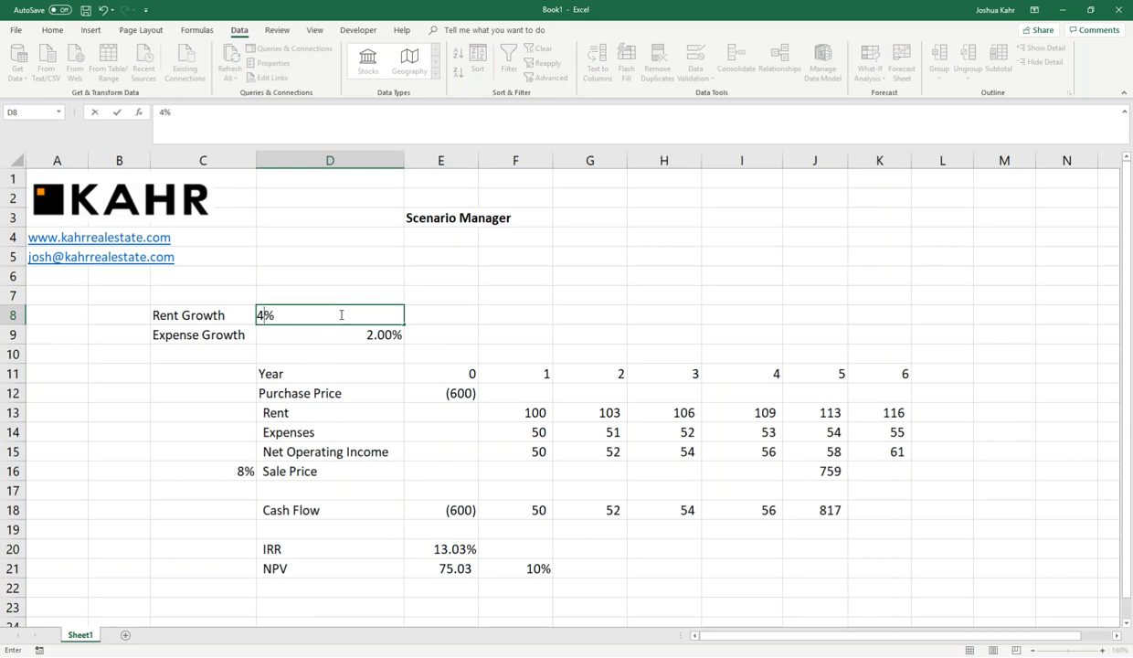
key(Return)
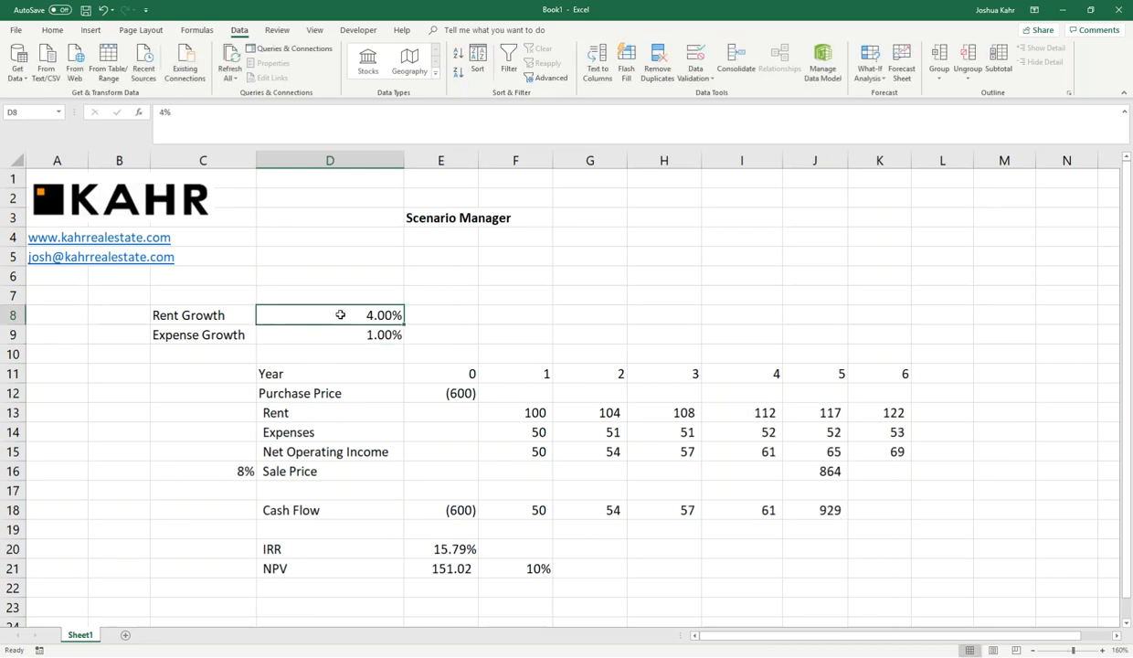
click(330, 334)
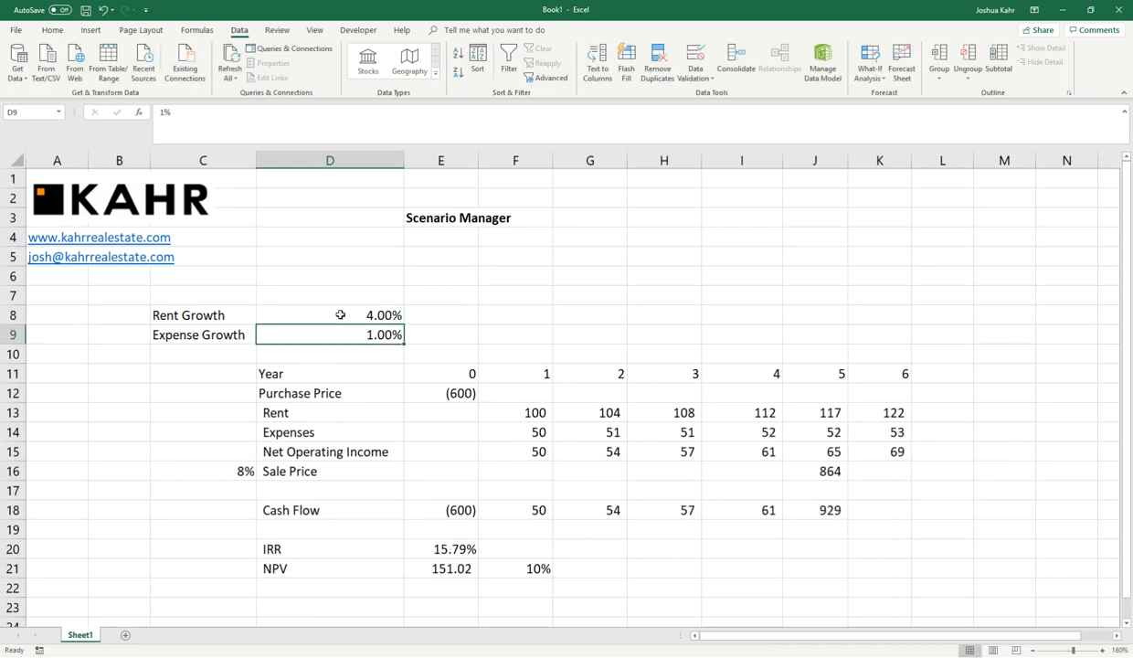
click(329, 452)
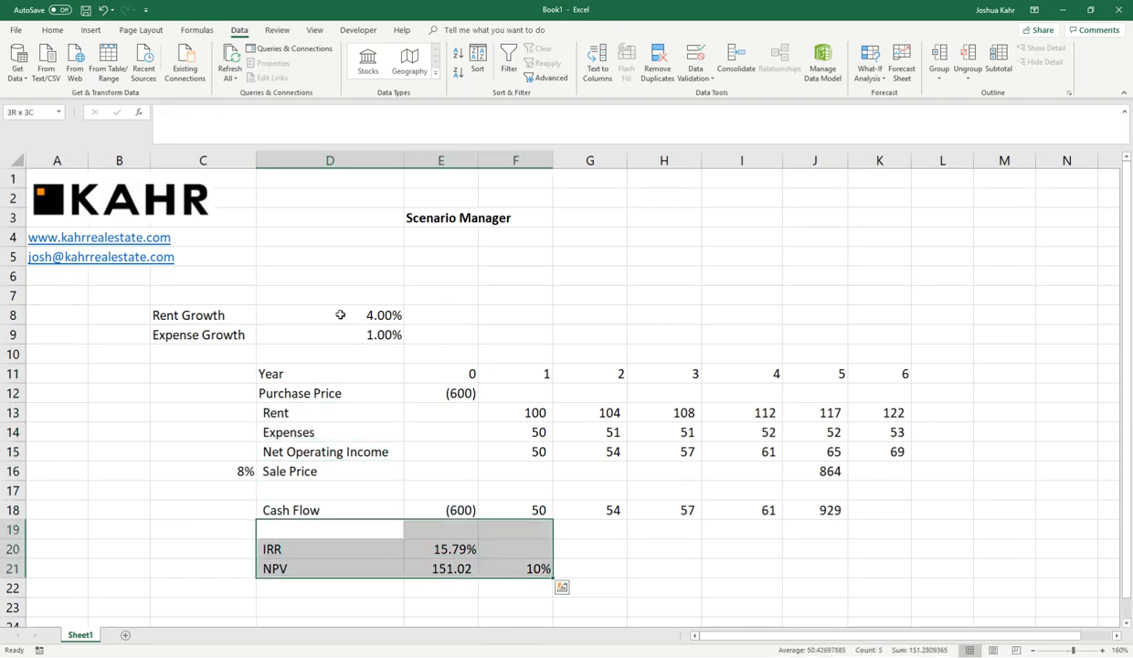
click(330, 314)
text(2)
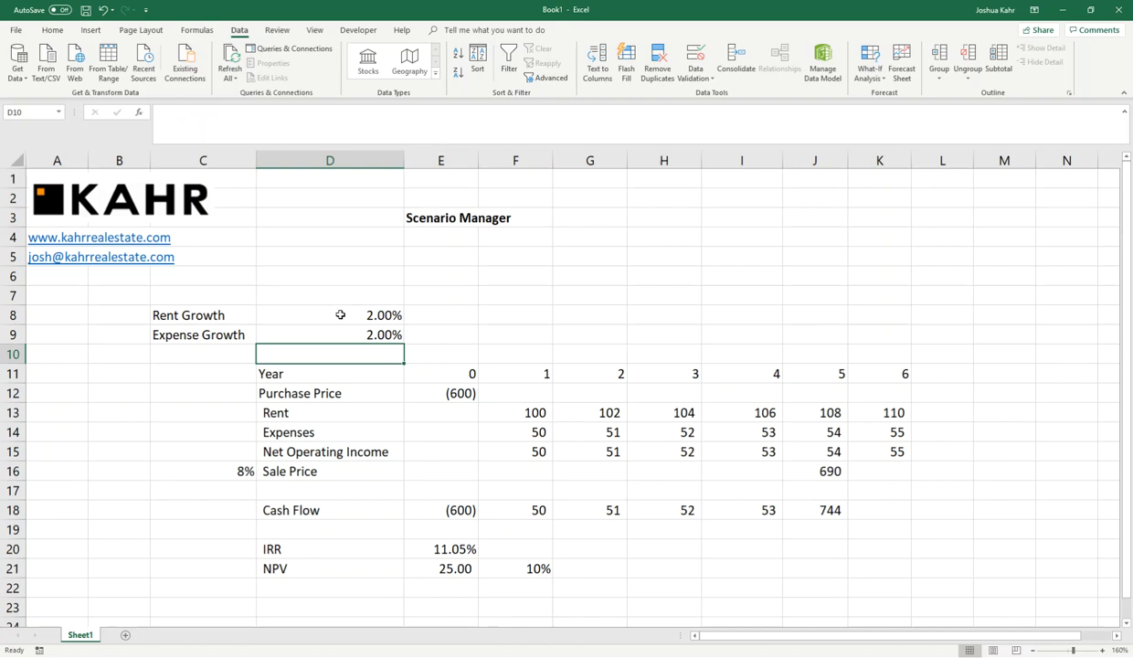
mouse_move(741, 160)
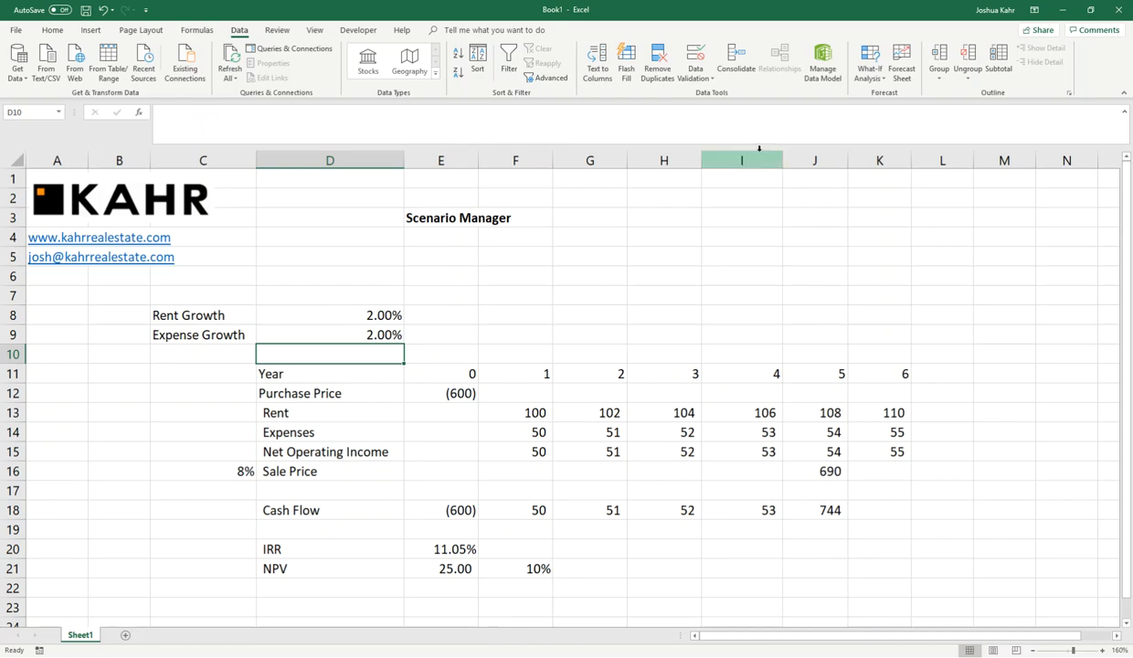
- Show the What-If Analysis choices again with both growth rates at 2%
click(868, 59)
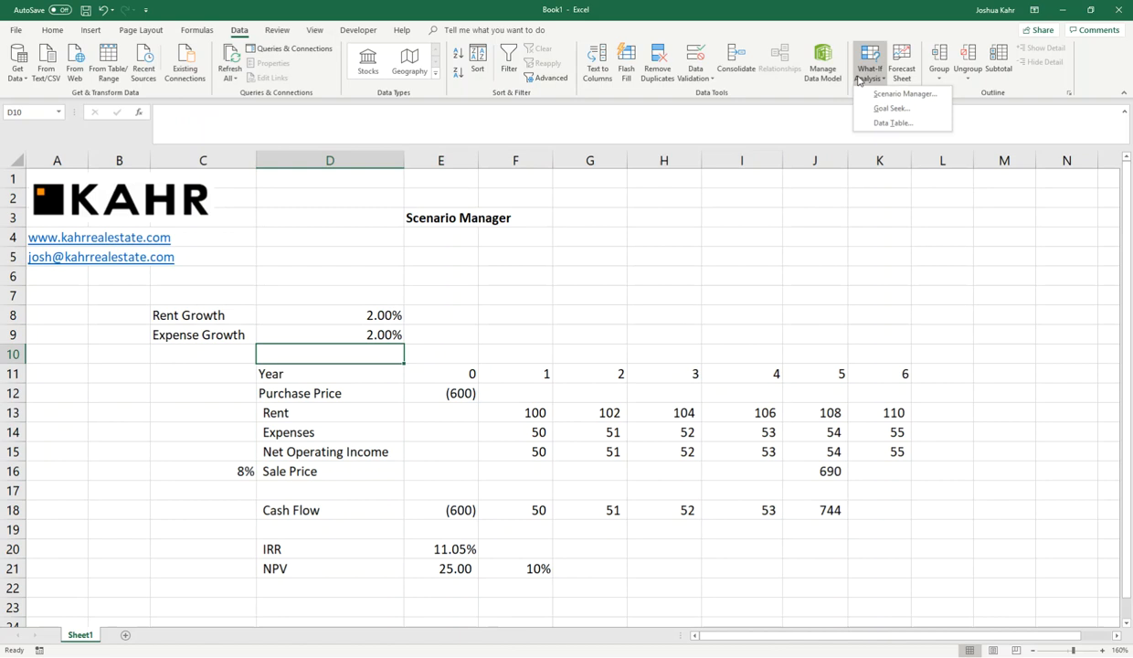
mouse_move(904, 93)
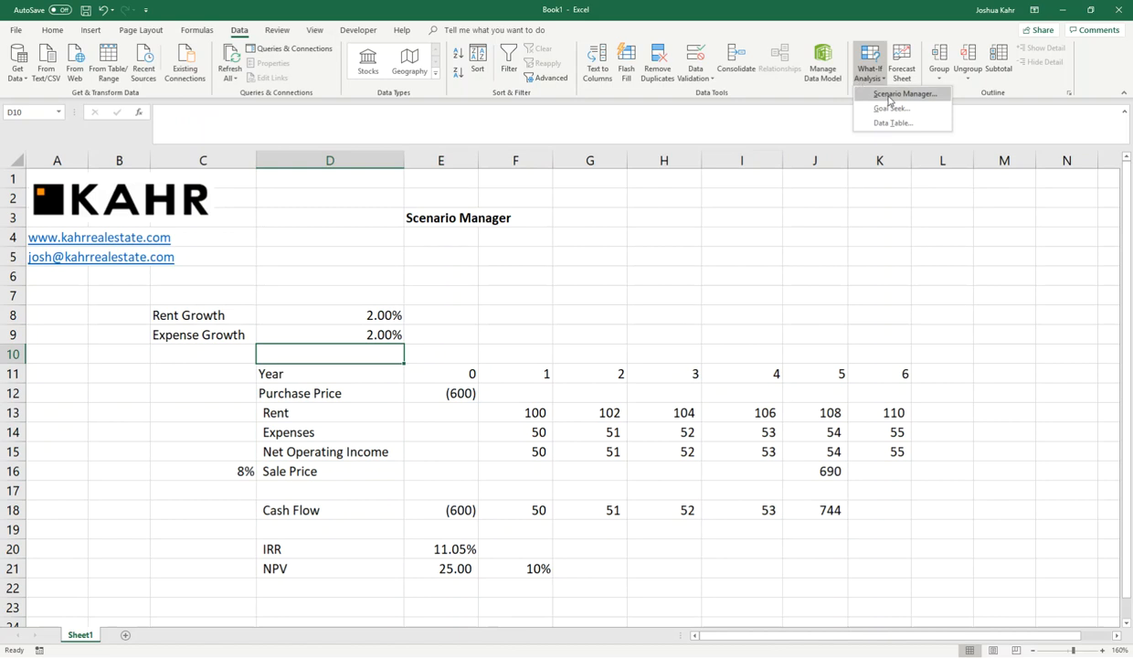
- In Scenario Manager add a 'Base Case' scenario on changing cells D8:D9 keeping the 2% values
click(903, 93)
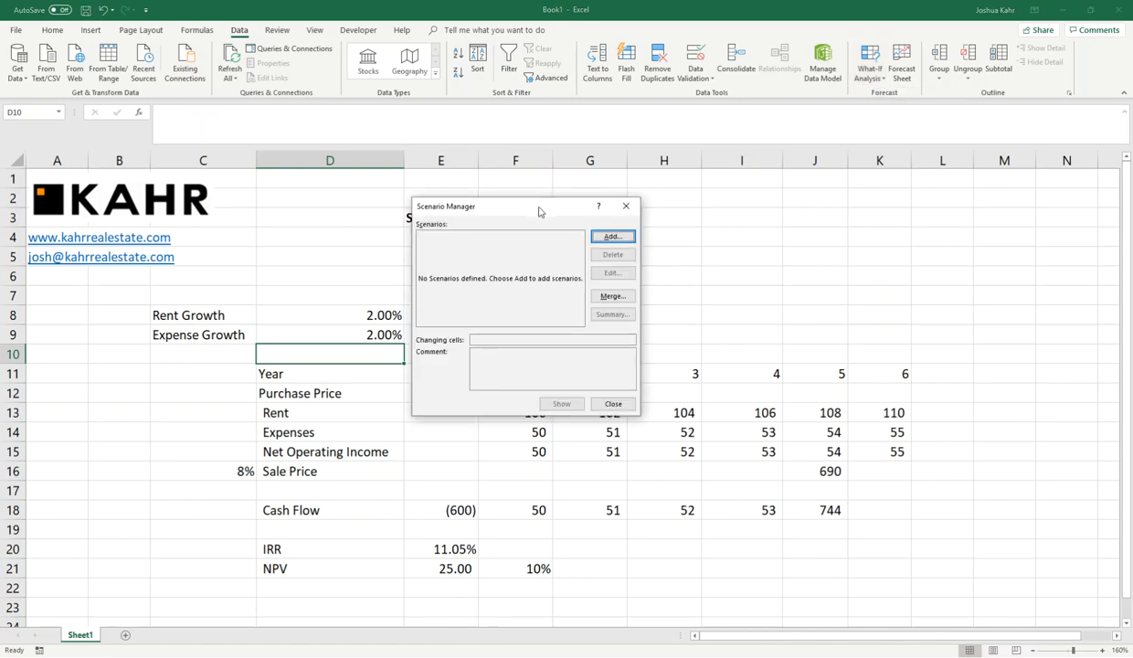
click(611, 235)
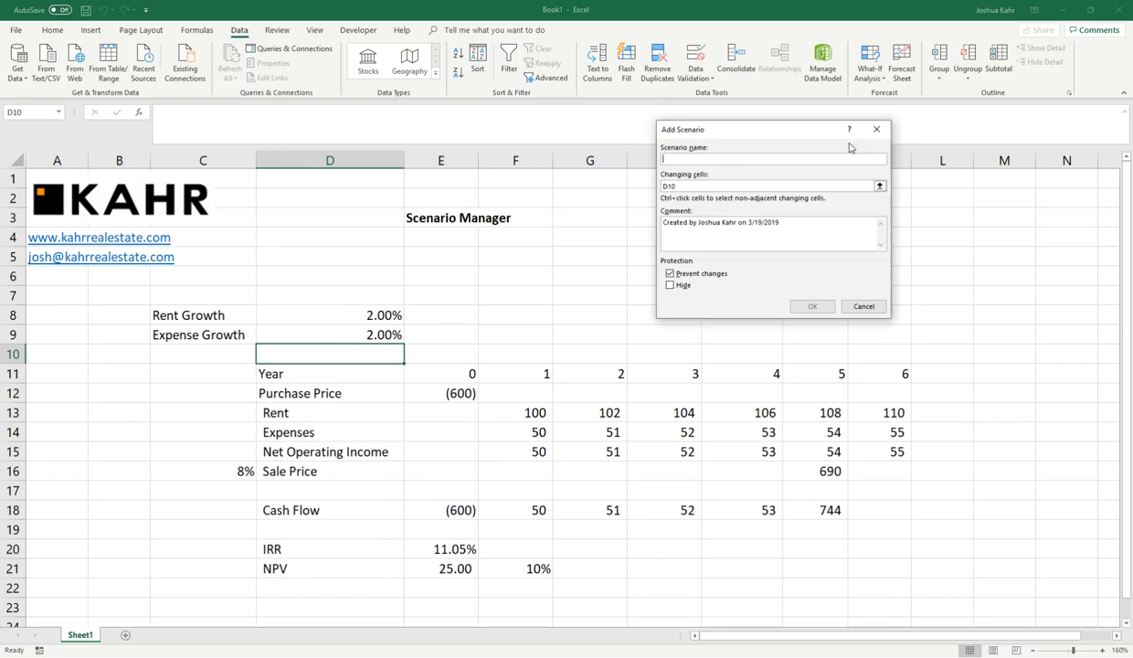
text(B)
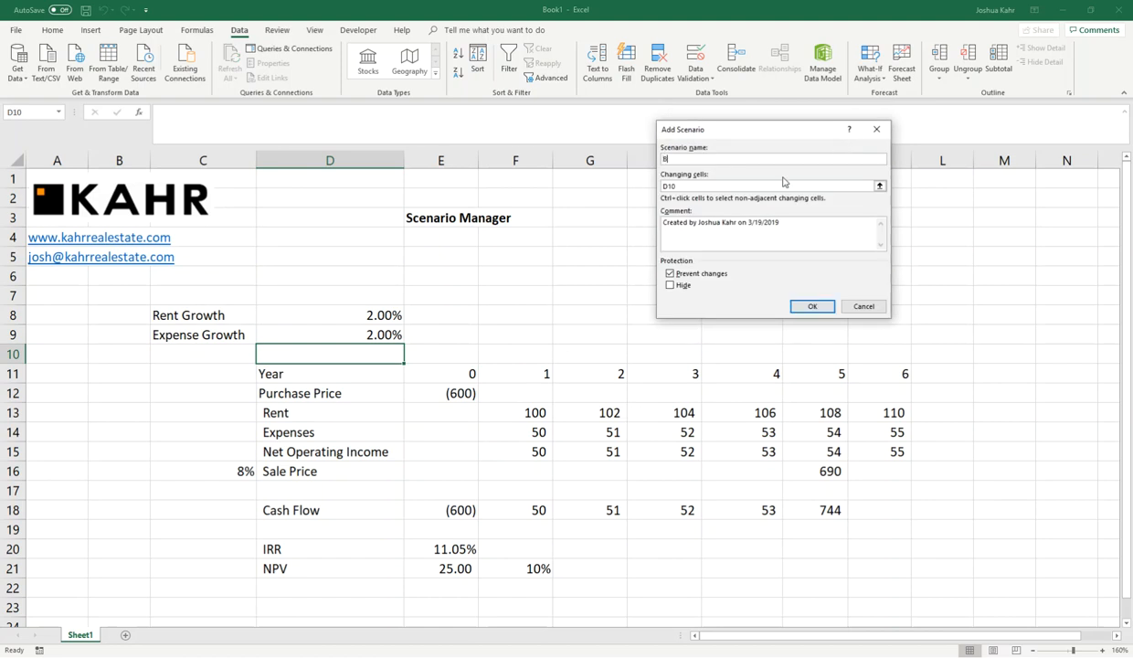
text(Base Case)
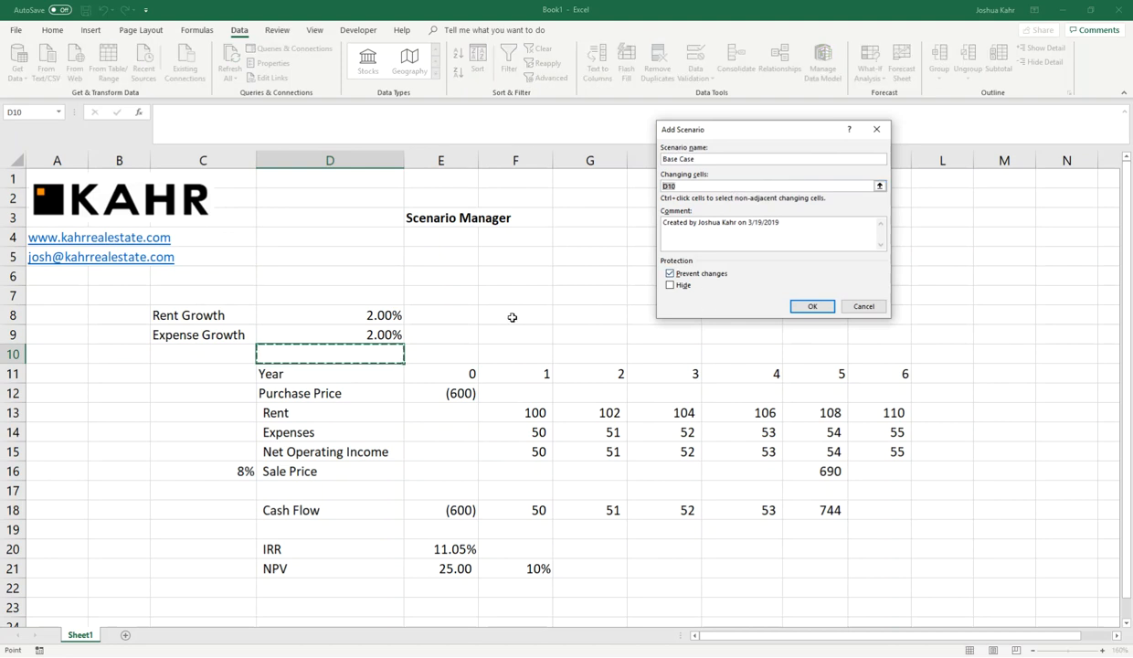
click(329, 314)
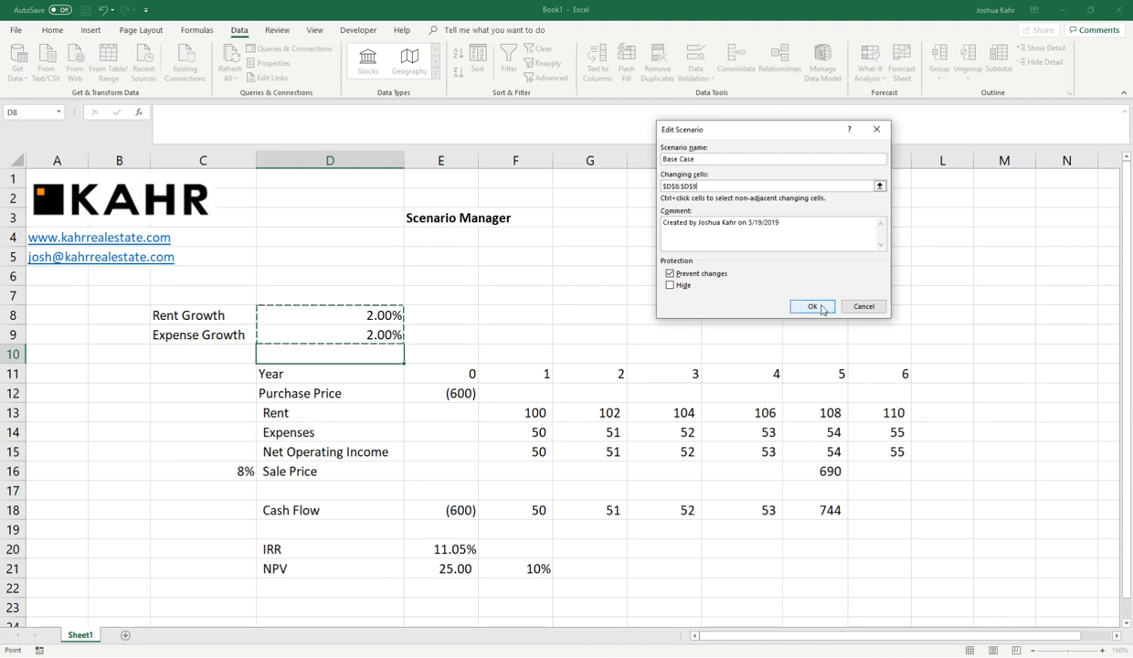
click(812, 306)
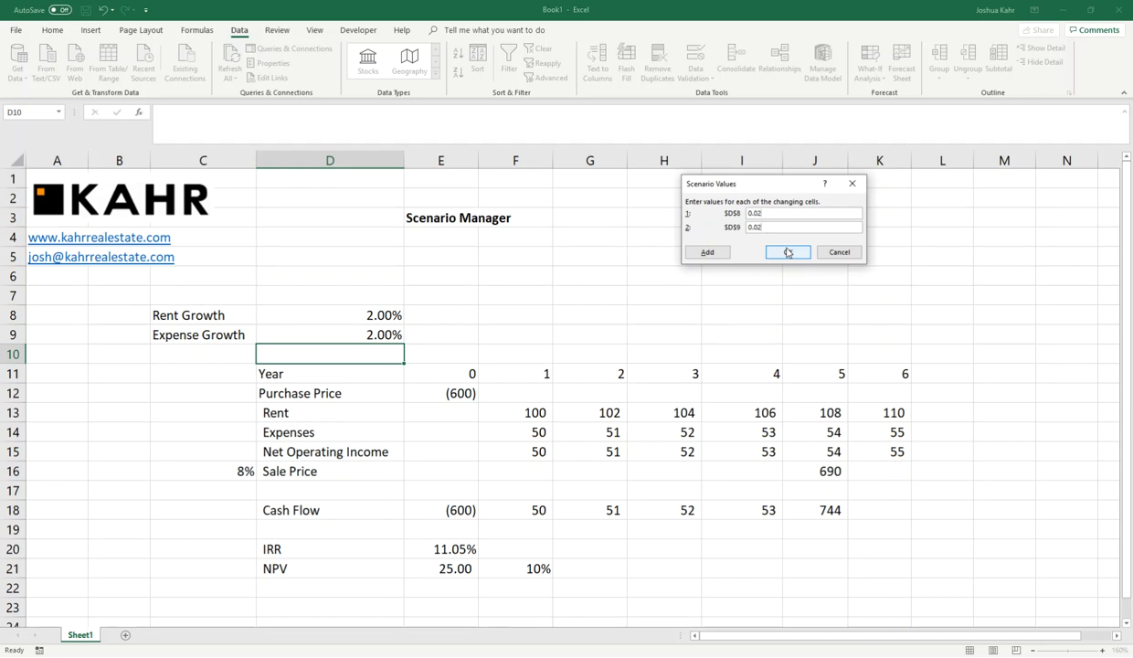
click(787, 252)
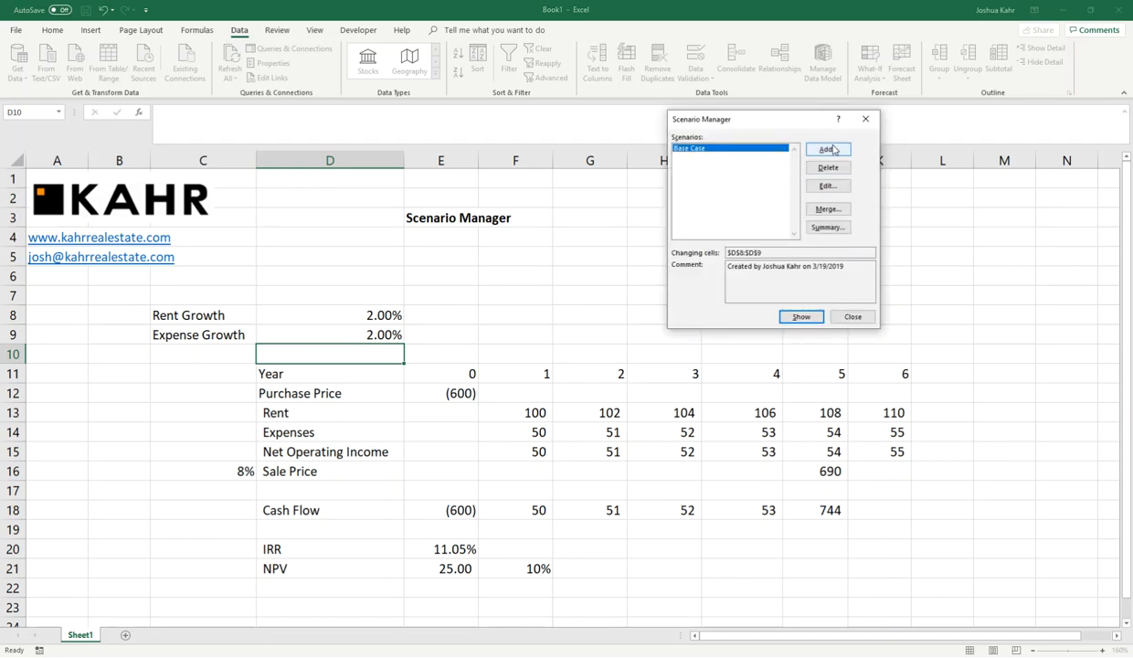
- Add a 'High Rent' scenario with rent growth 0.04 and expense growth 0.02
click(826, 149)
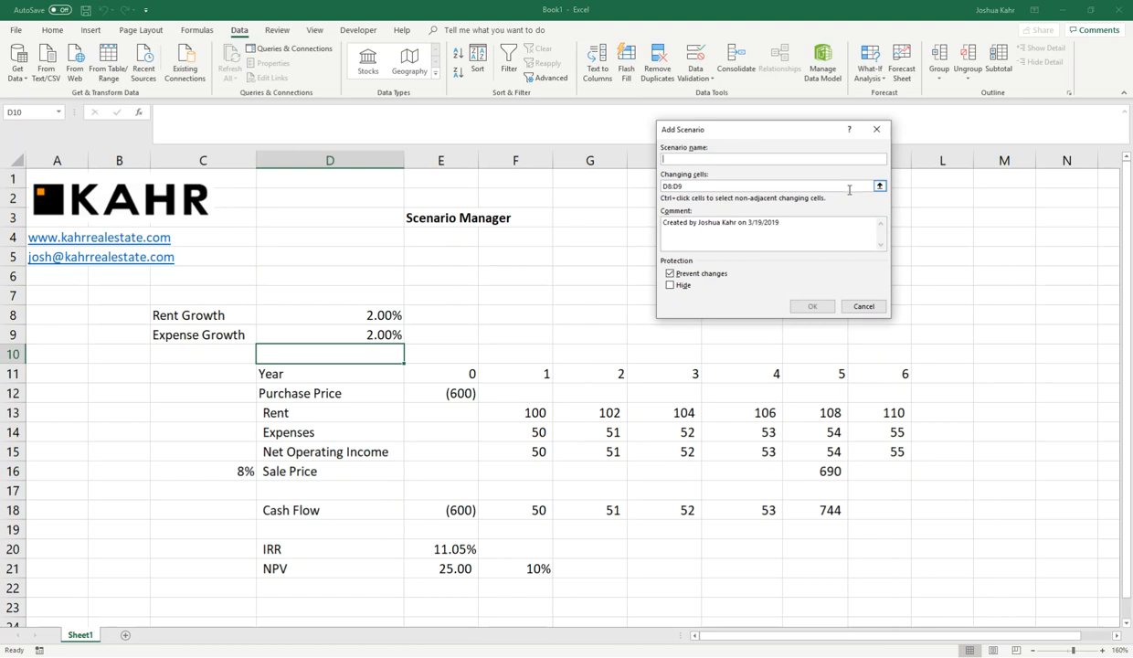
text(High Rent)
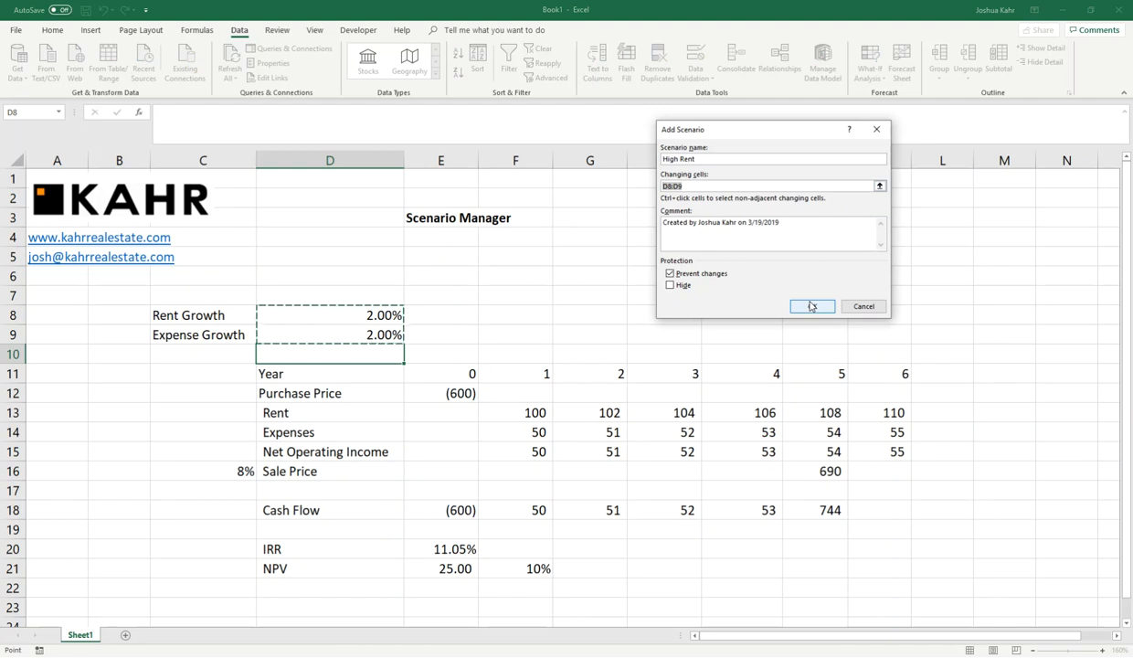
click(811, 306)
text(0.04)
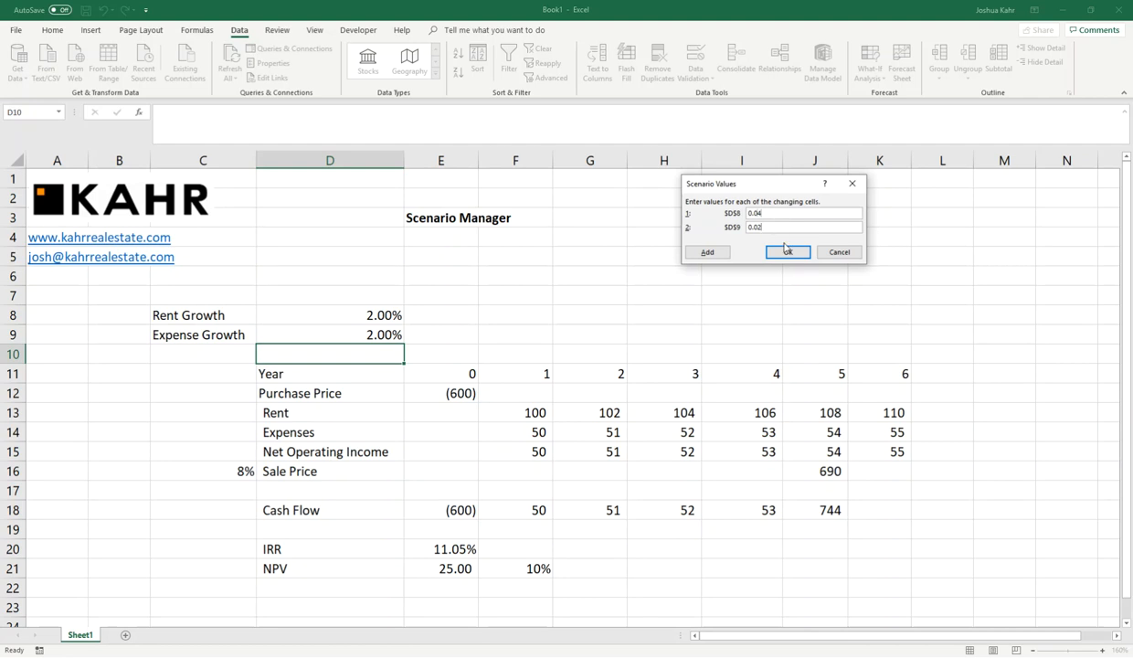
click(787, 252)
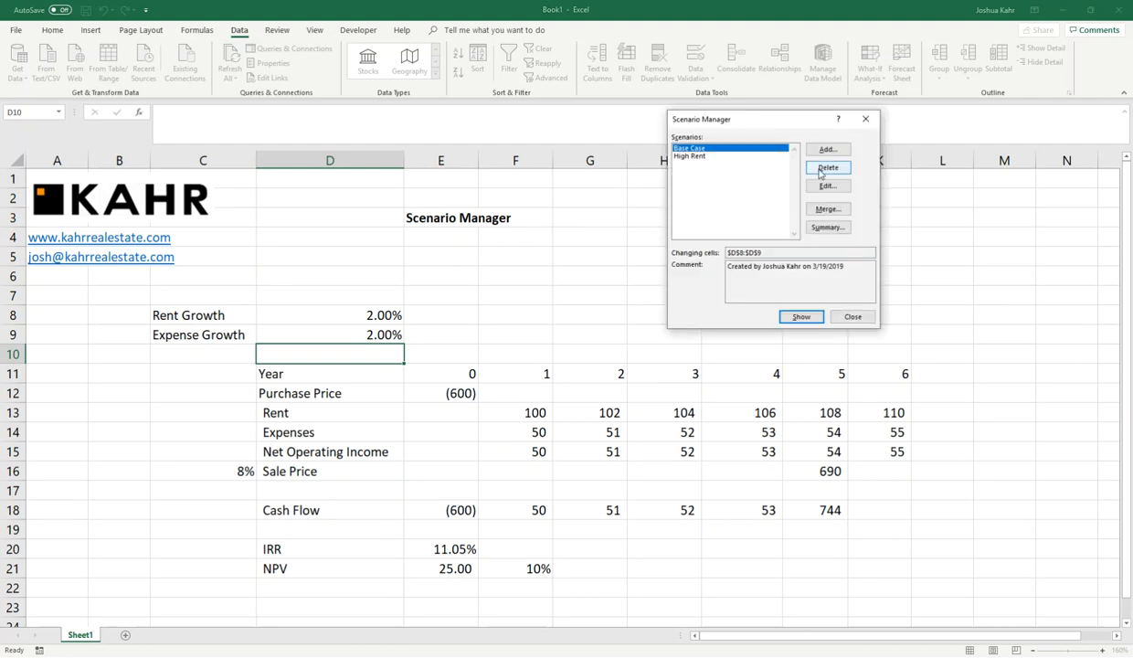
- Add a 'High Expenses' scenario with rent growth 0.02 and expense growth 0.04
click(827, 149)
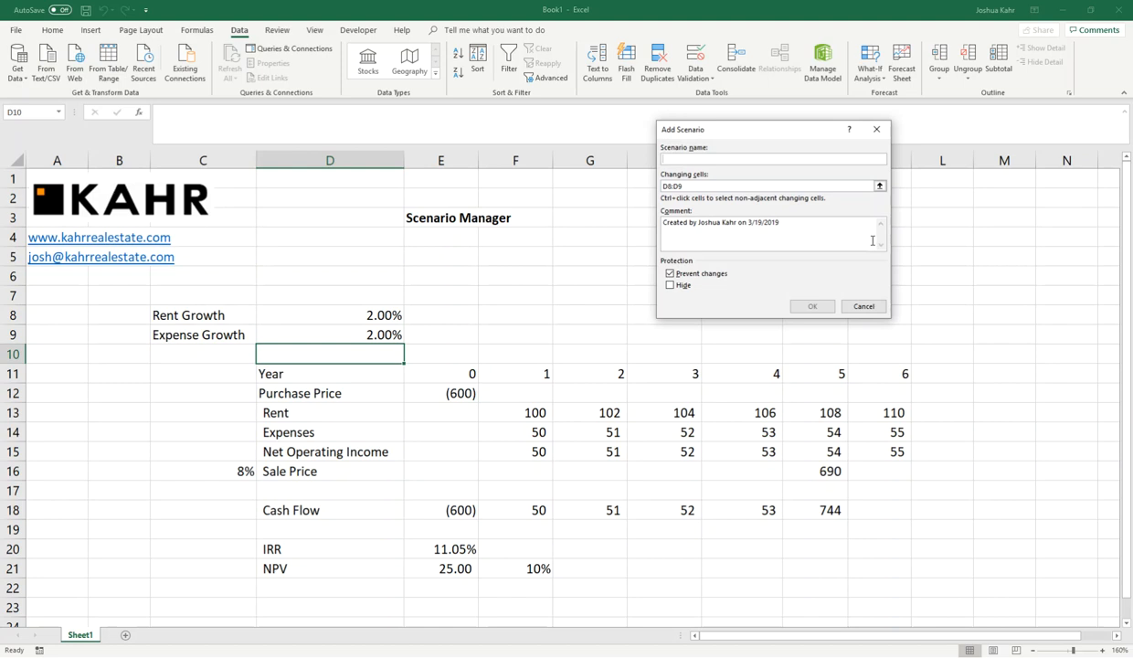
text(High Ex)
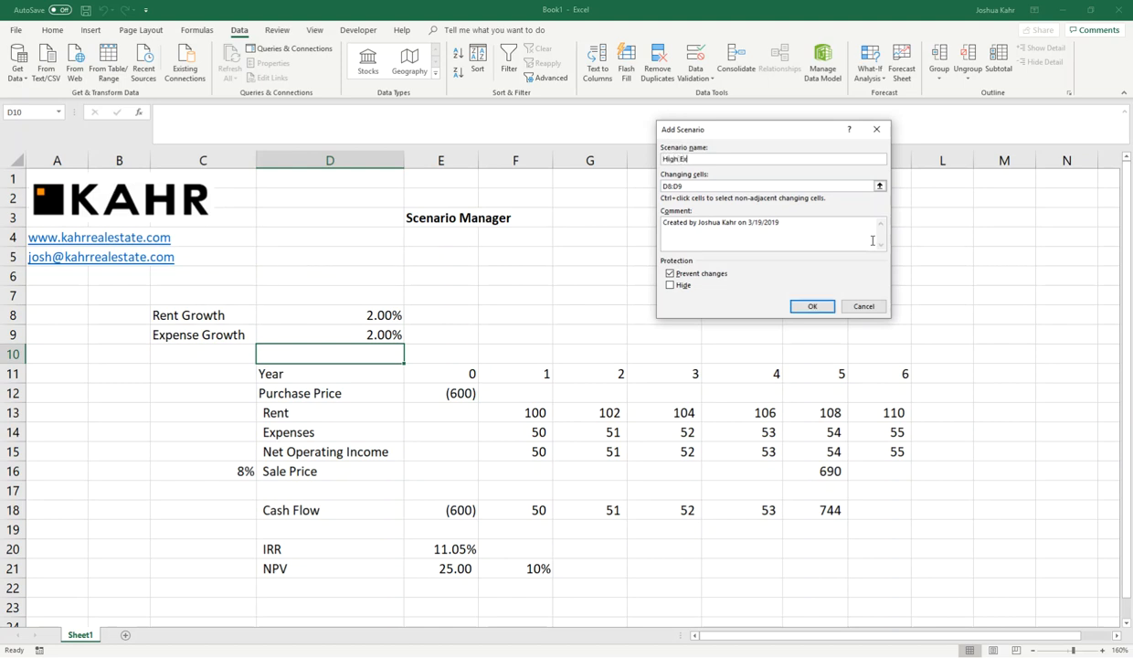
text(xpenses)
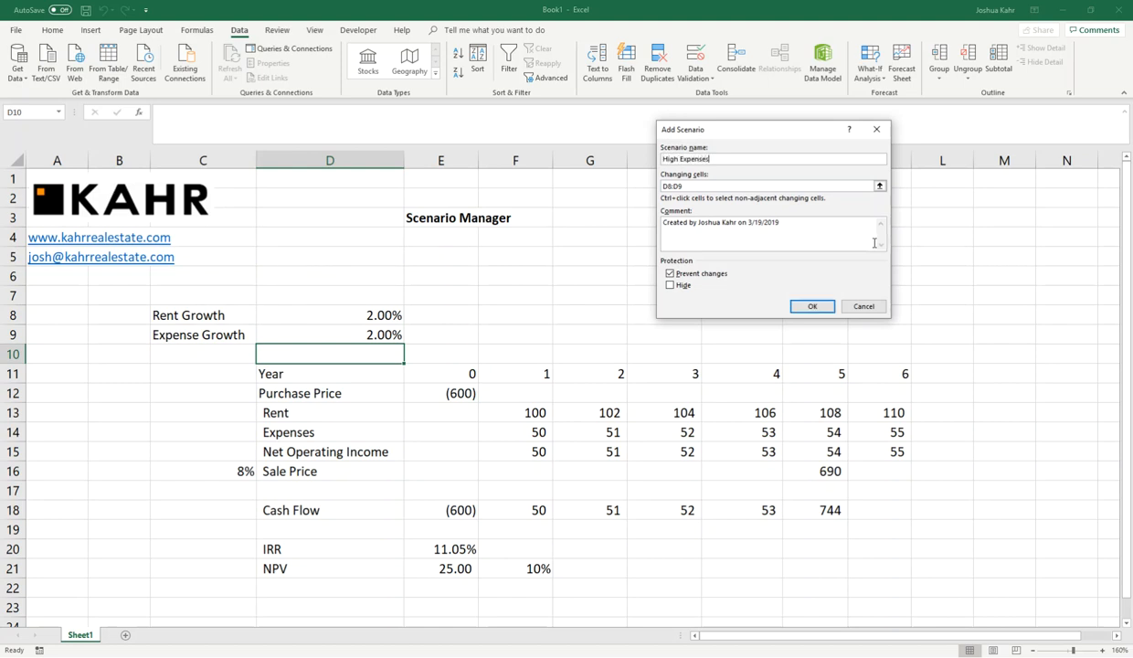
click(811, 306)
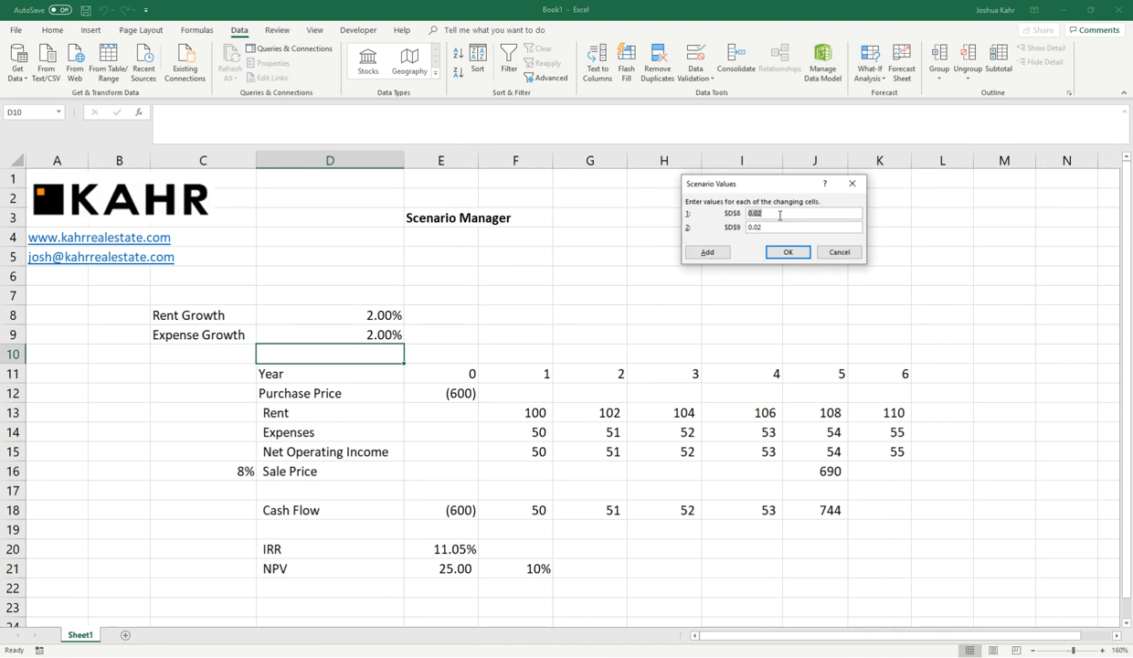
click(802, 227)
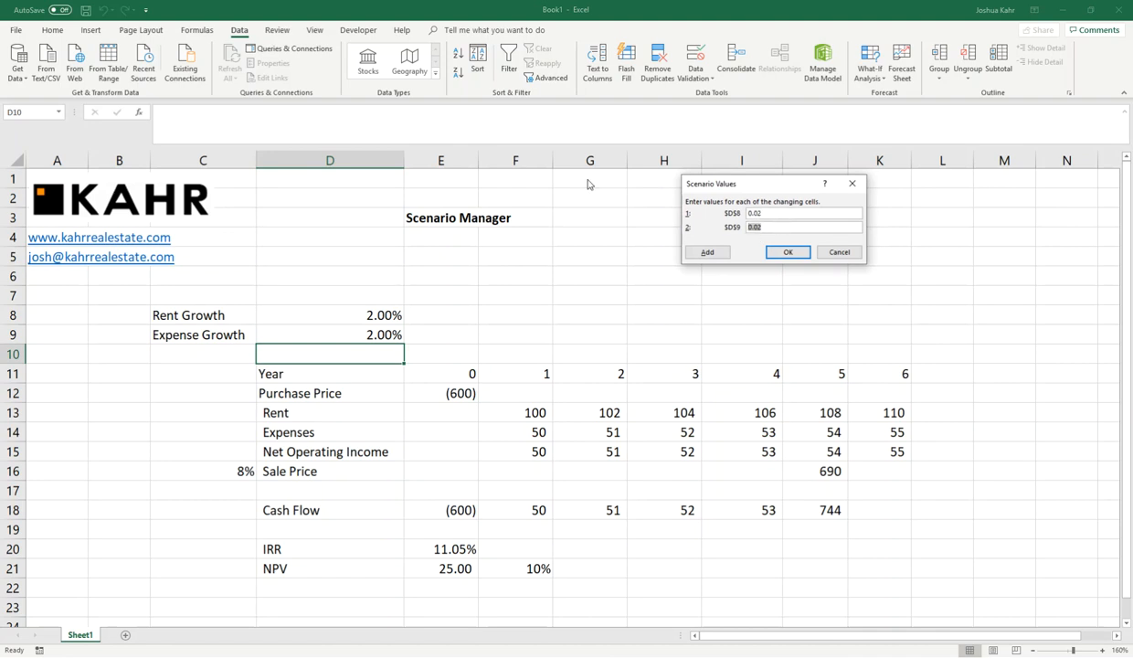
text(0.04)
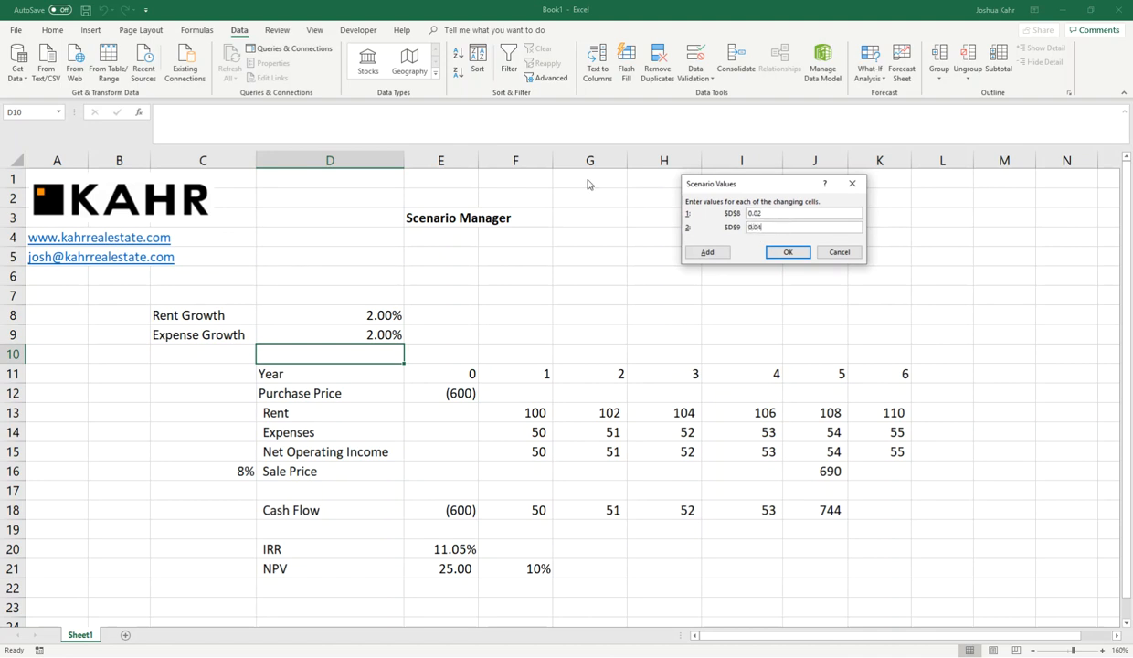
click(788, 252)
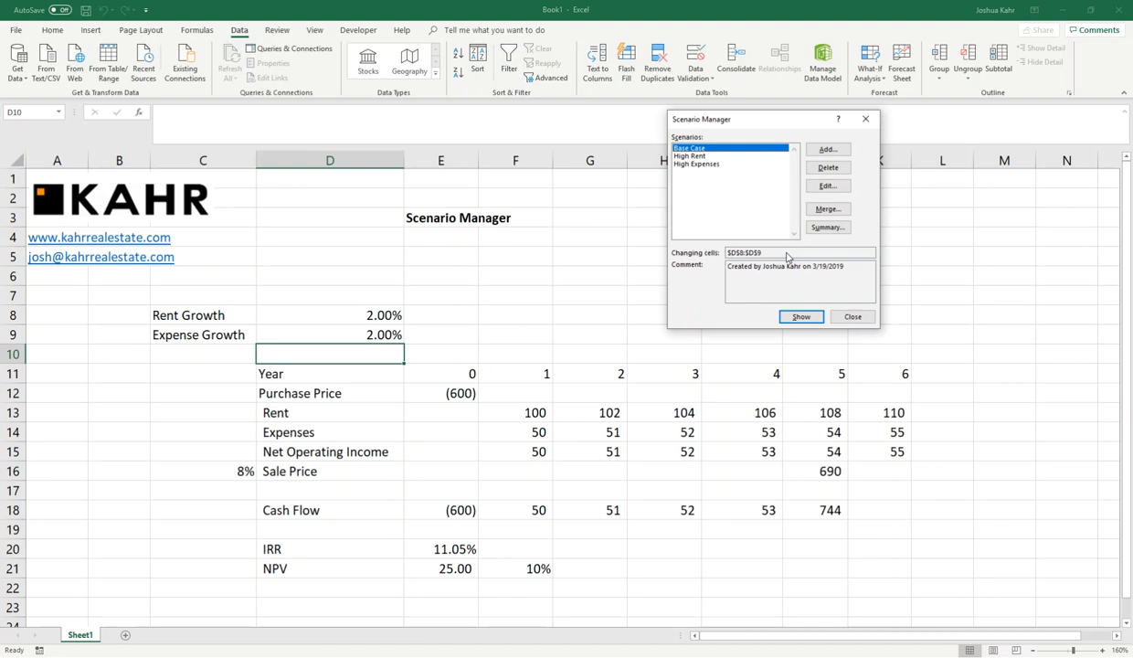
mouse_move(703, 165)
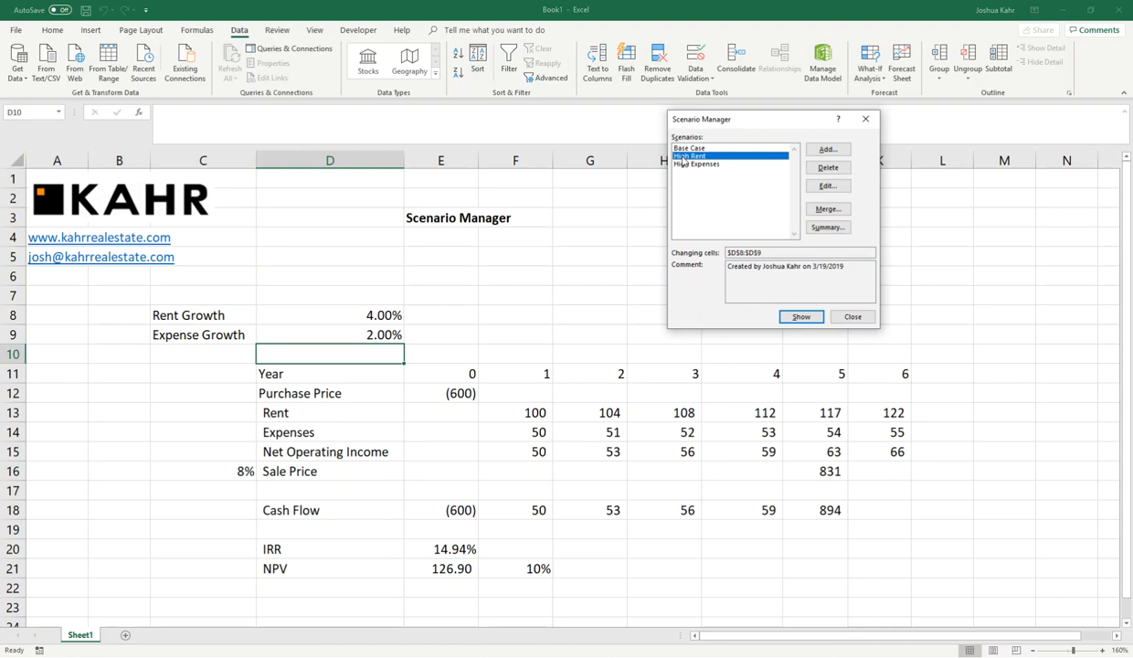
mouse_move(691, 167)
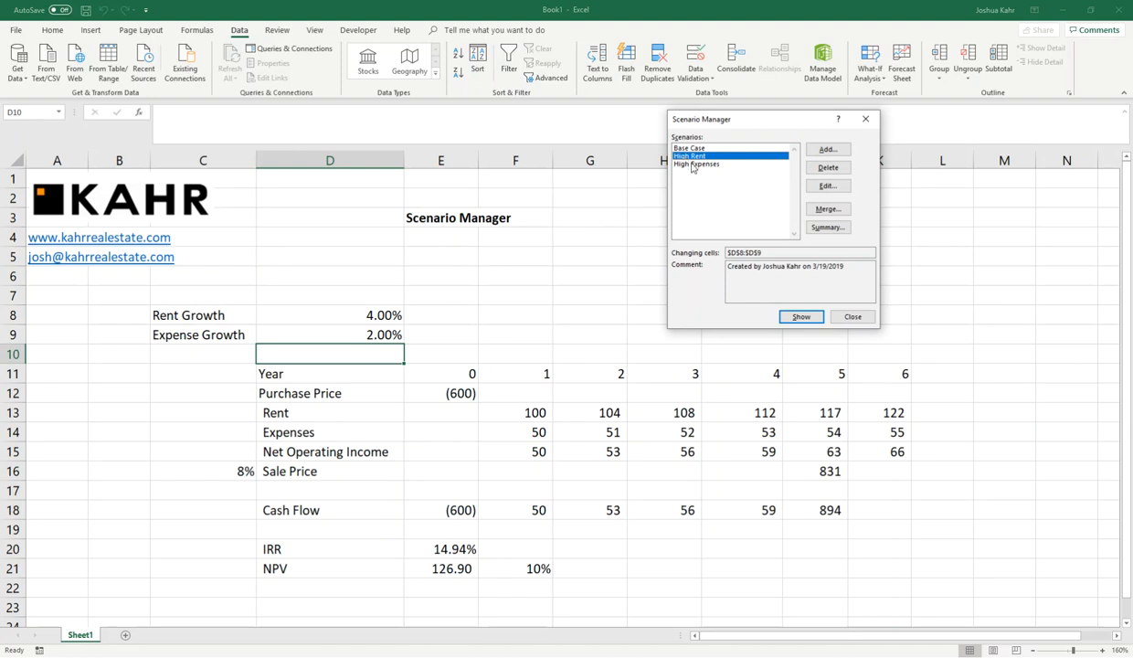
click(696, 163)
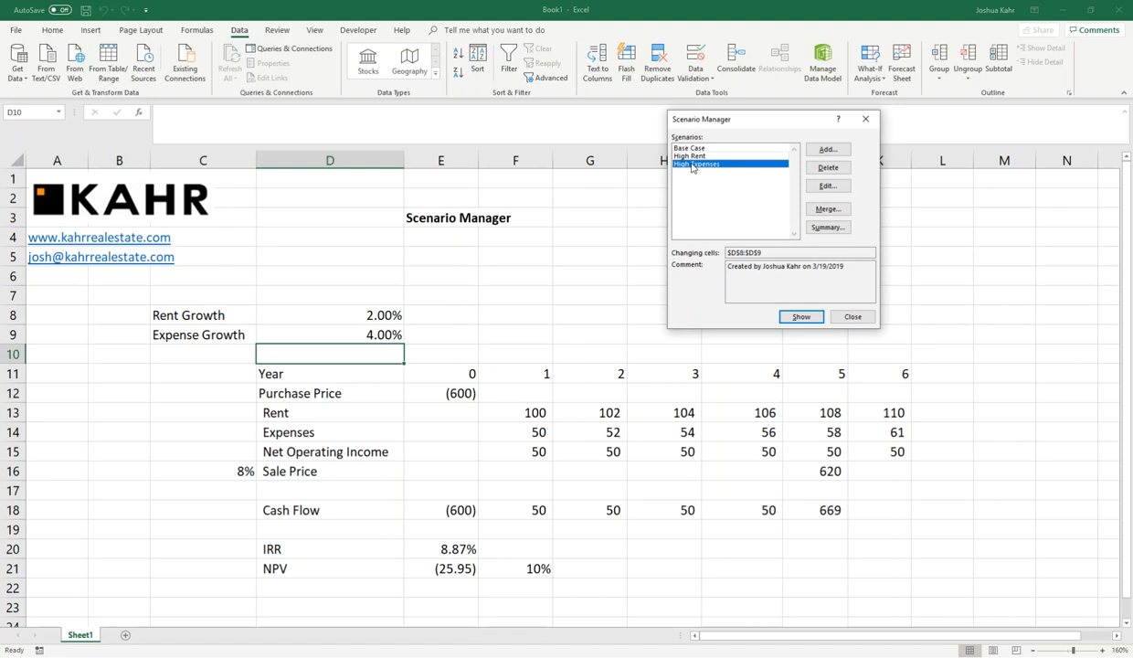
click(722, 148)
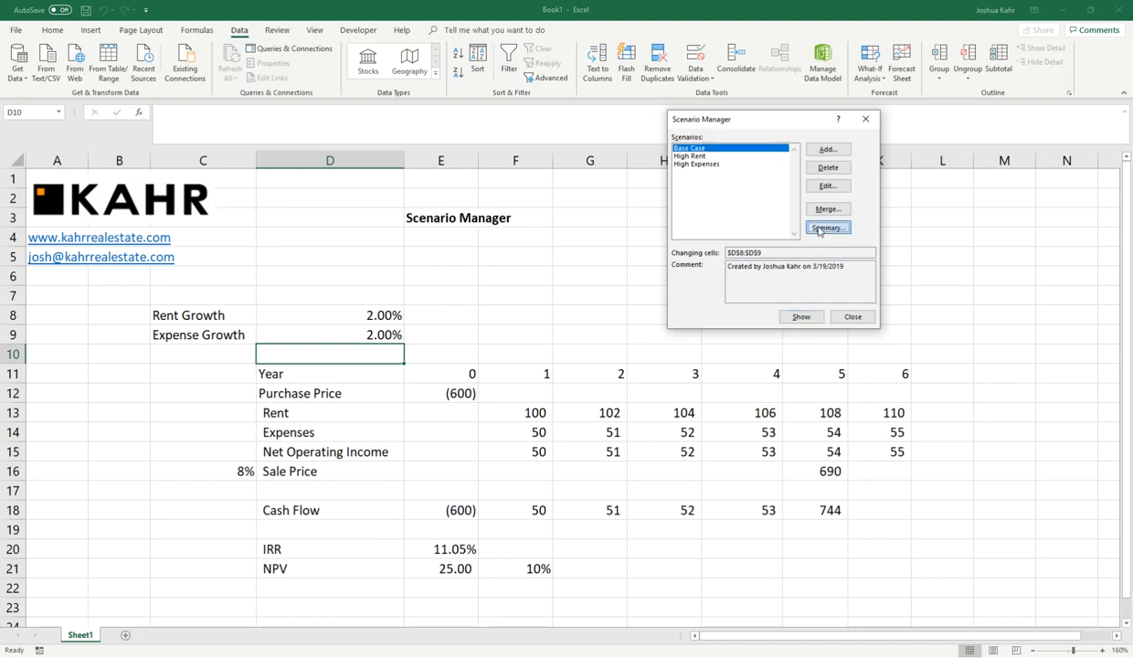
- Generate a Scenario Summary sheet using IRR and NPV in E20:E21 as result cells
click(826, 227)
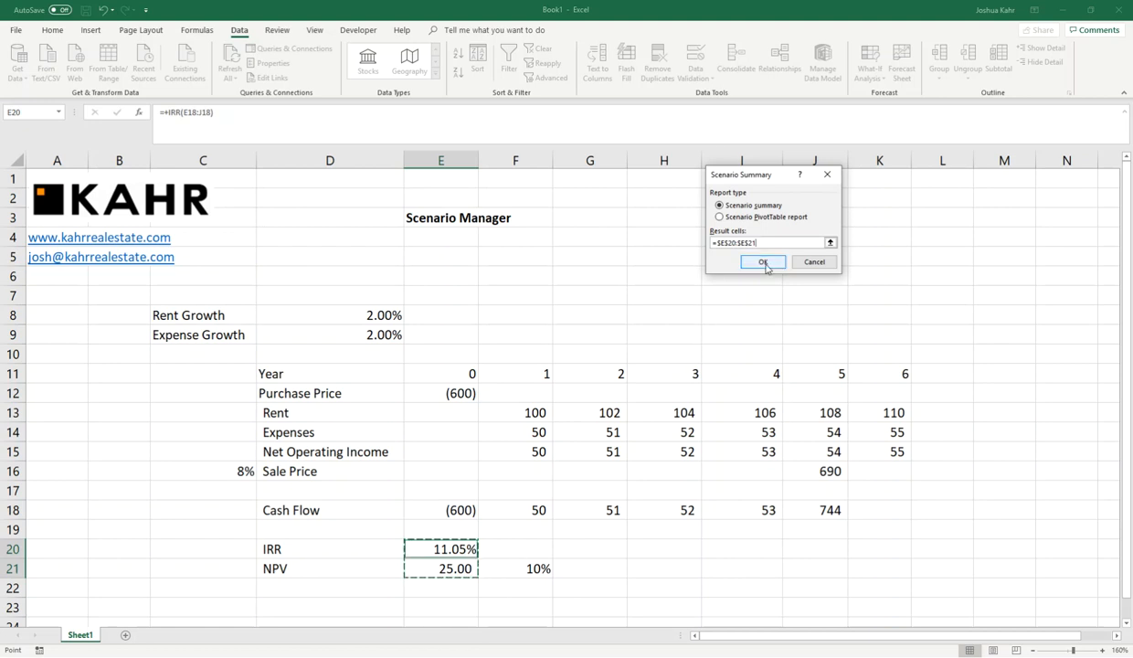
click(763, 262)
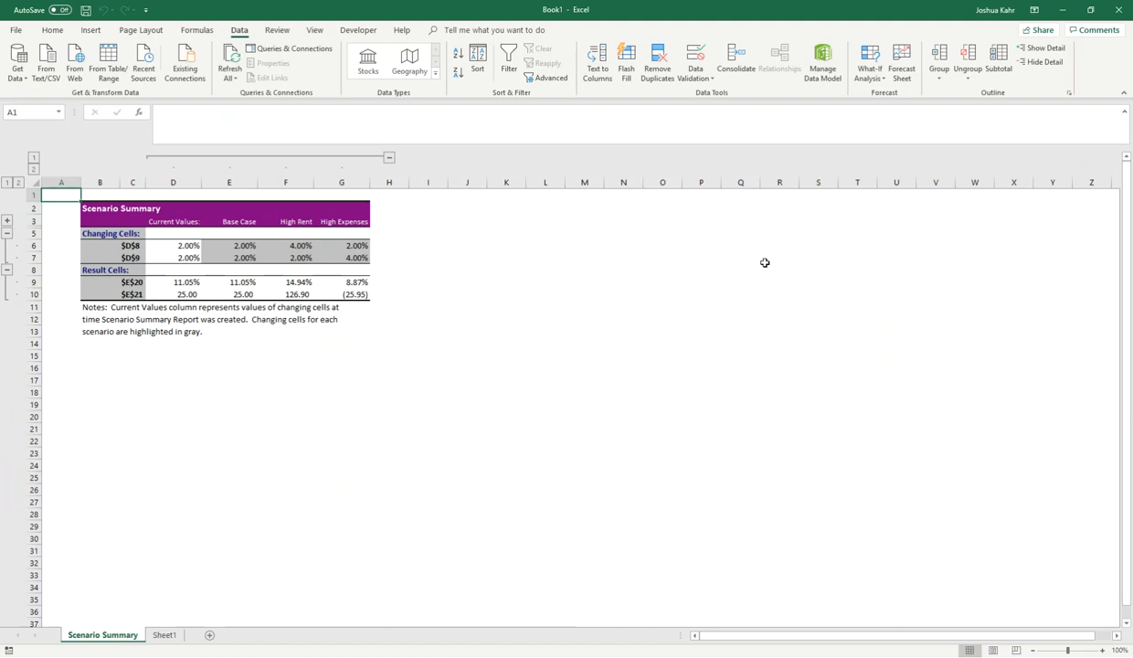
mouse_move(1060, 625)
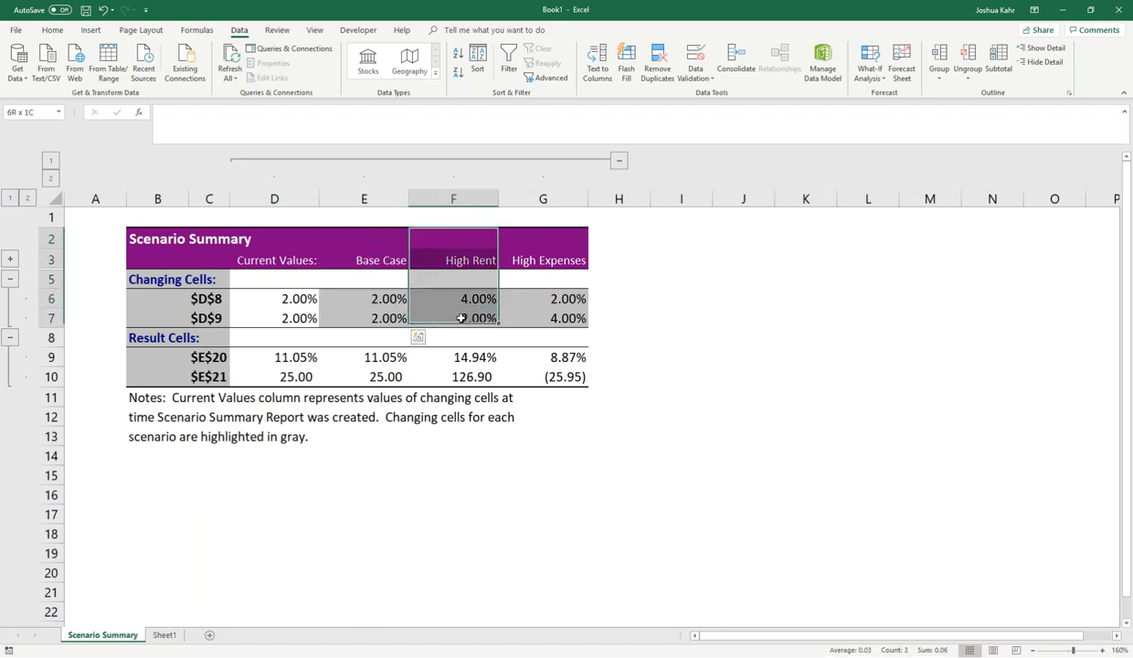
click(543, 260)
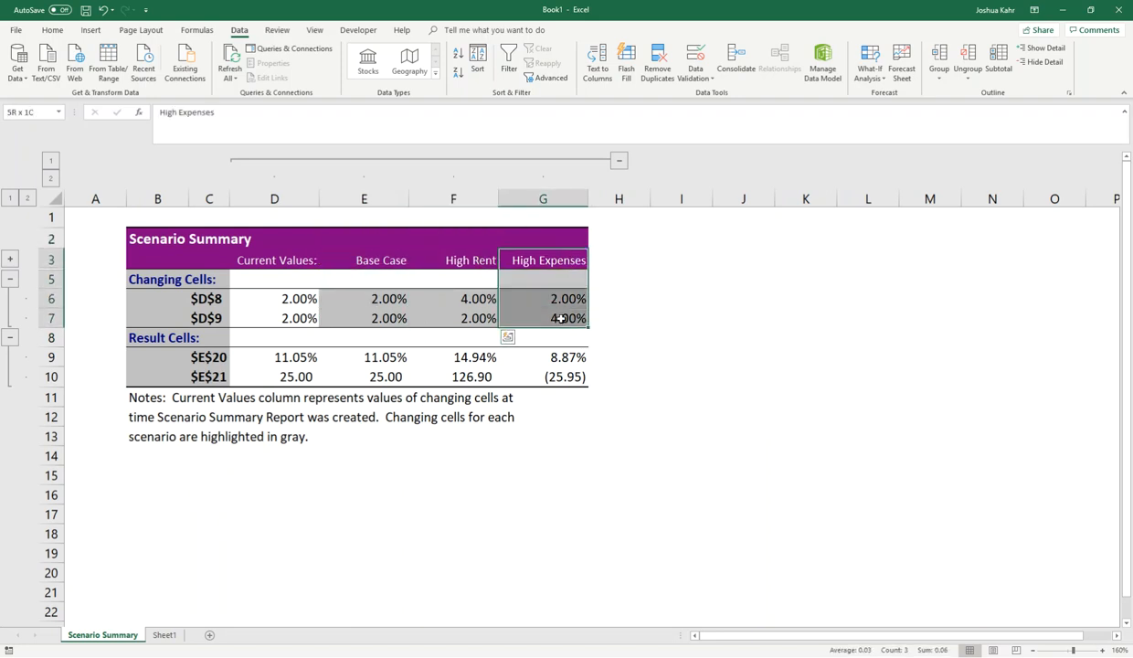
click(208, 297)
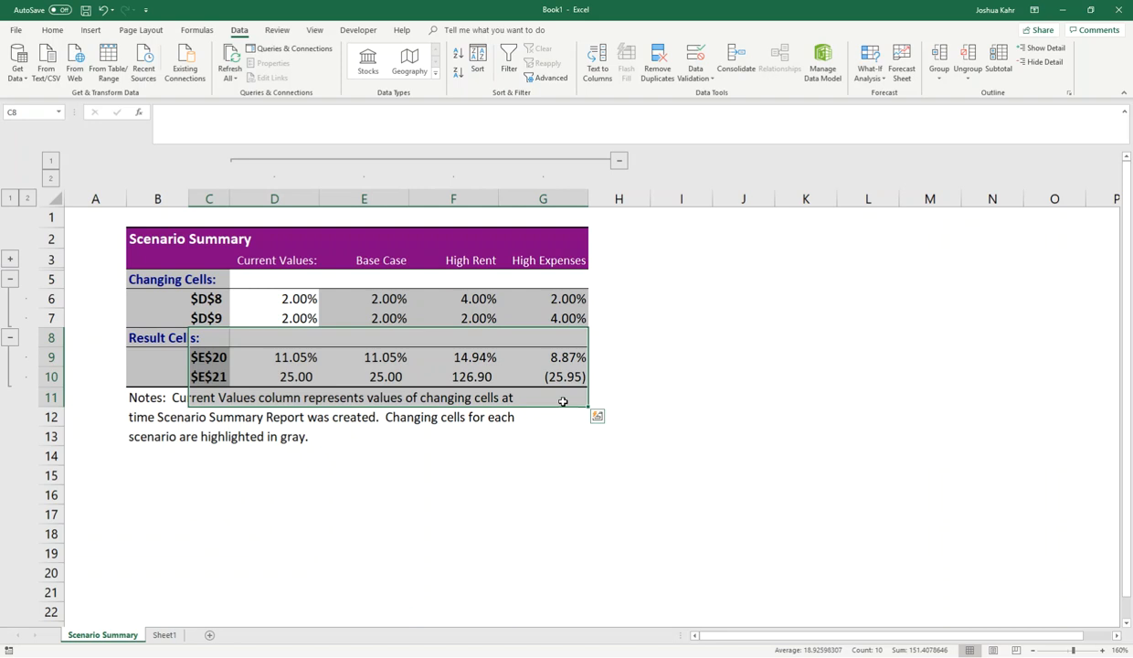
mouse_move(149, 290)
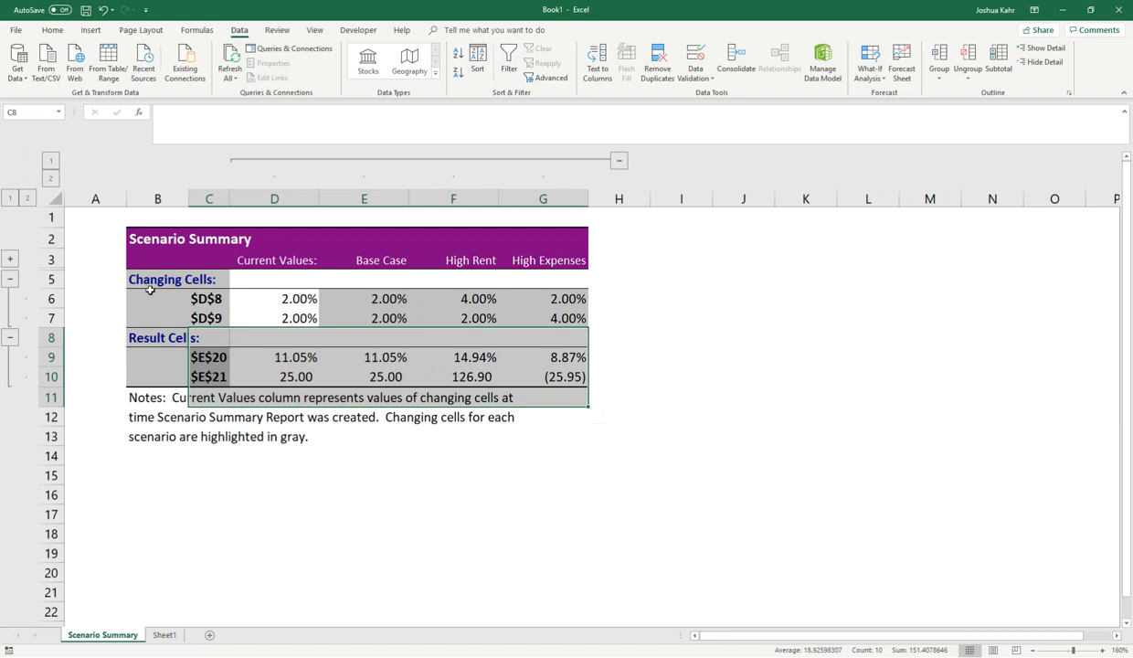
- Replace the $D$8-style row labels with Rent Growth, Expense Growth, IRR, NPV, autofit column C, and return to Sheet1
click(157, 299)
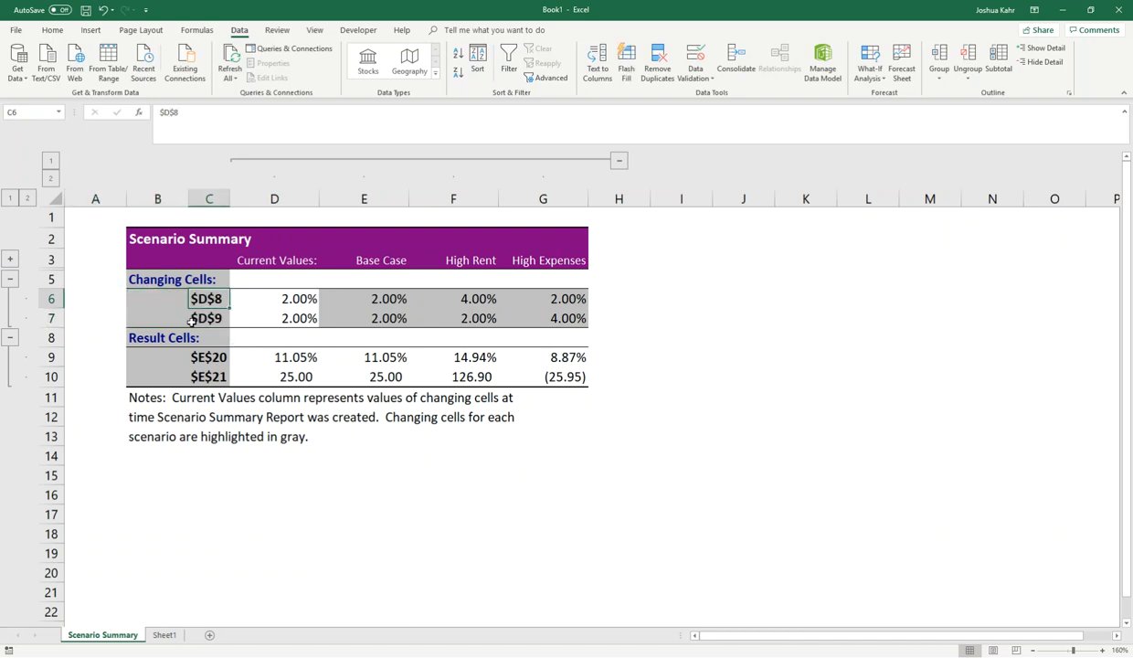
text(Rent Growth)
click(178, 357)
text(IRR)
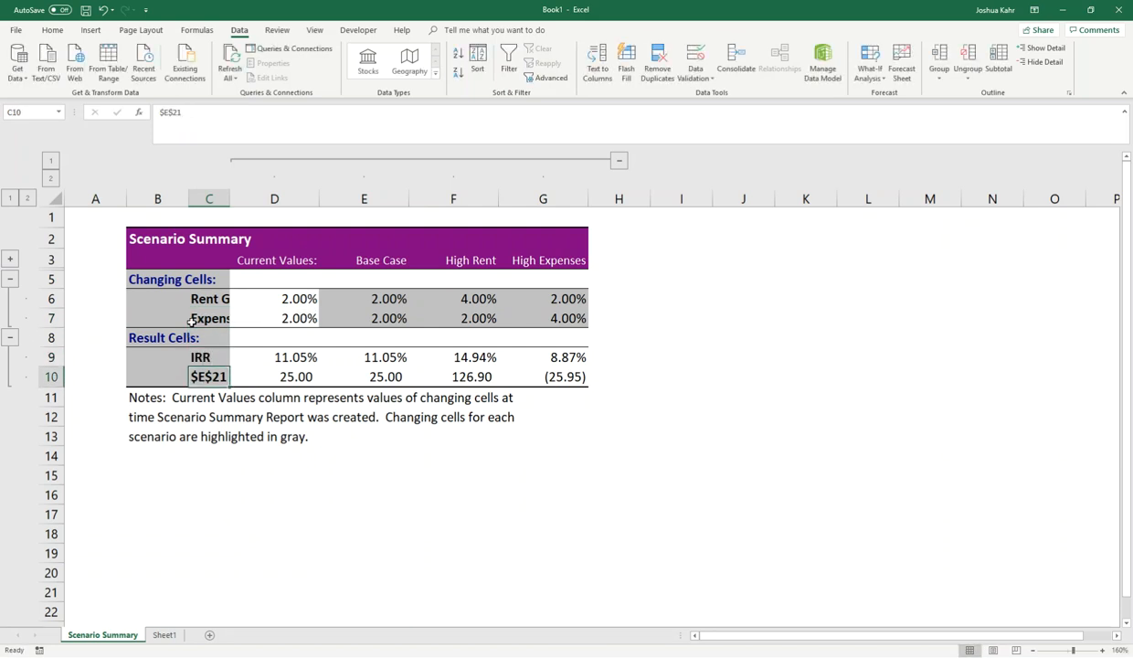
click(208, 397)
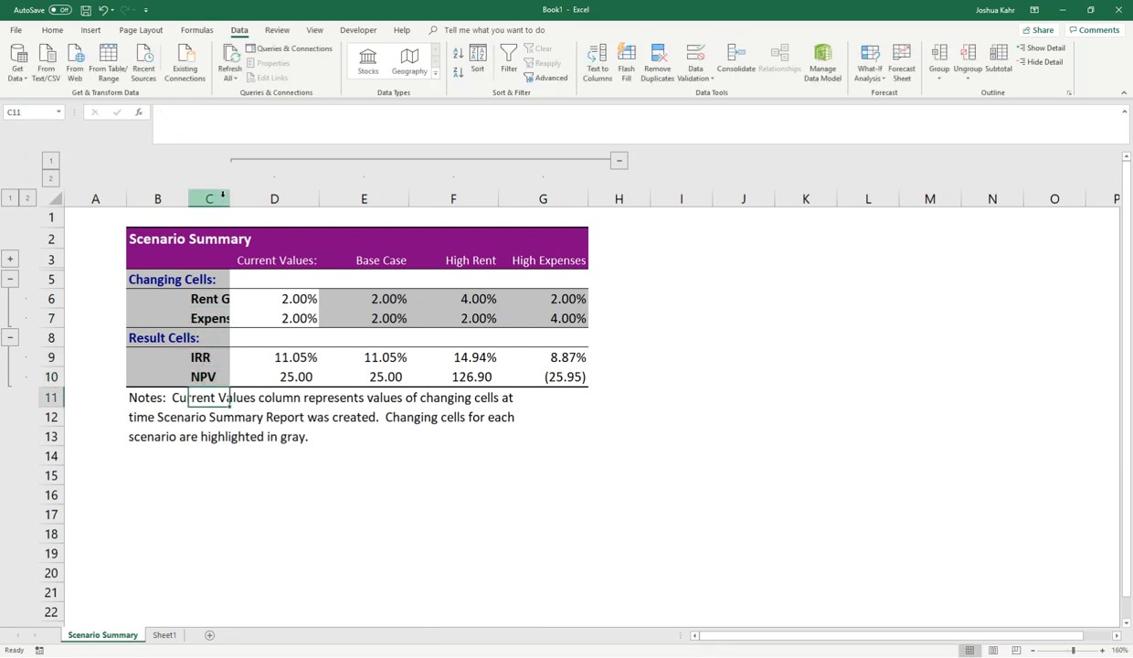
click(450, 317)
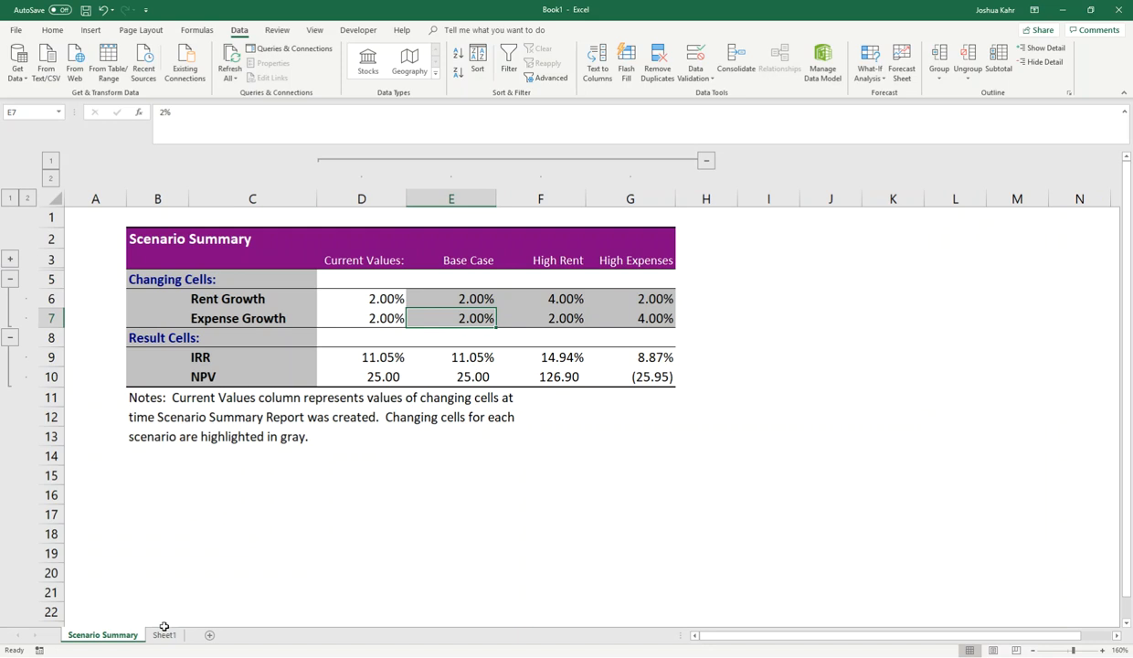
click(163, 634)
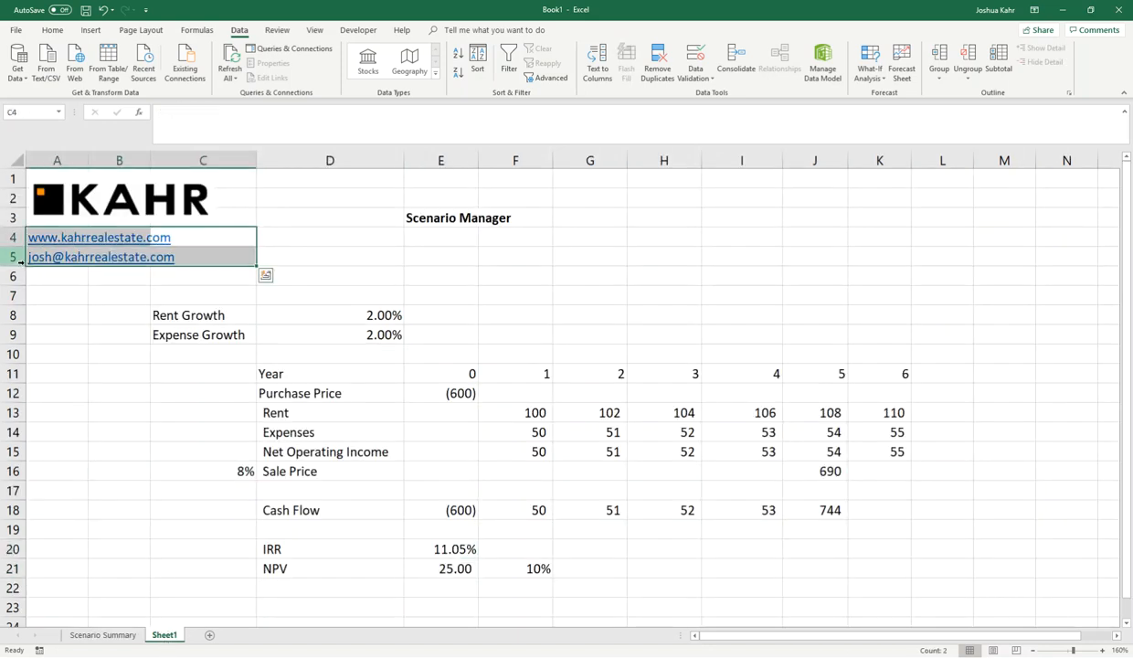